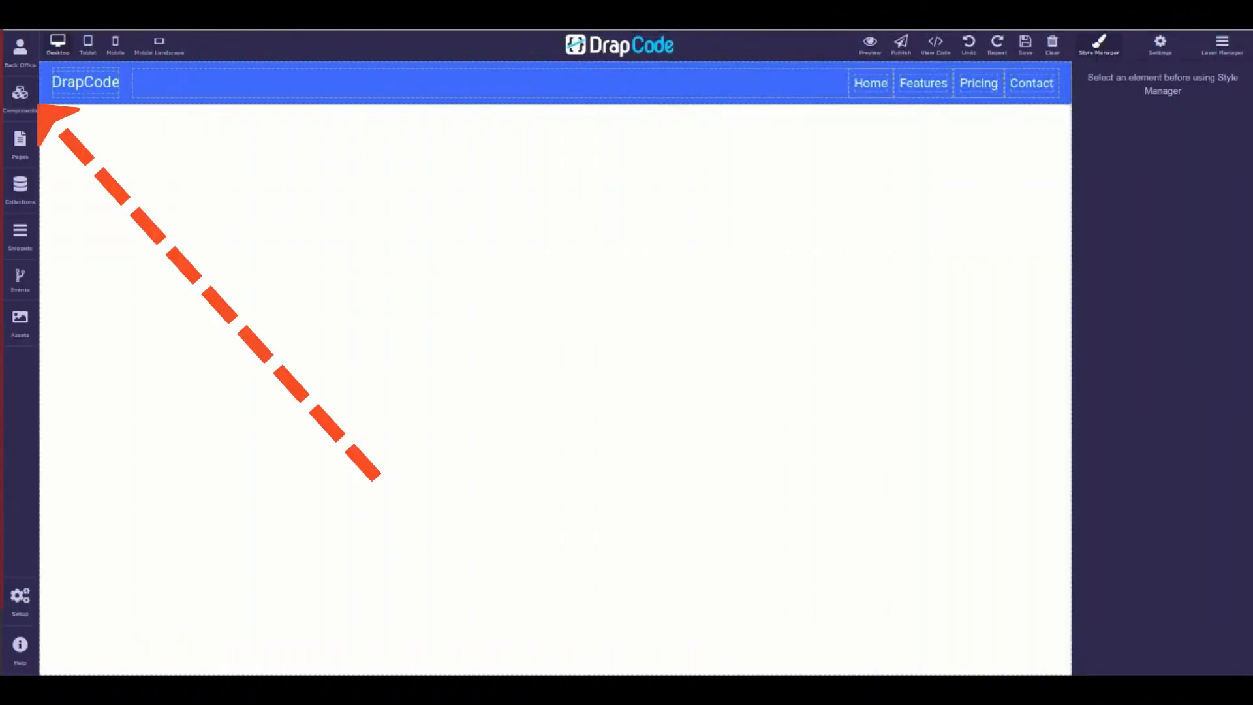
# - Place a Collection Form component from Components > Forms onto the blank page
pyautogui.click(19, 94)
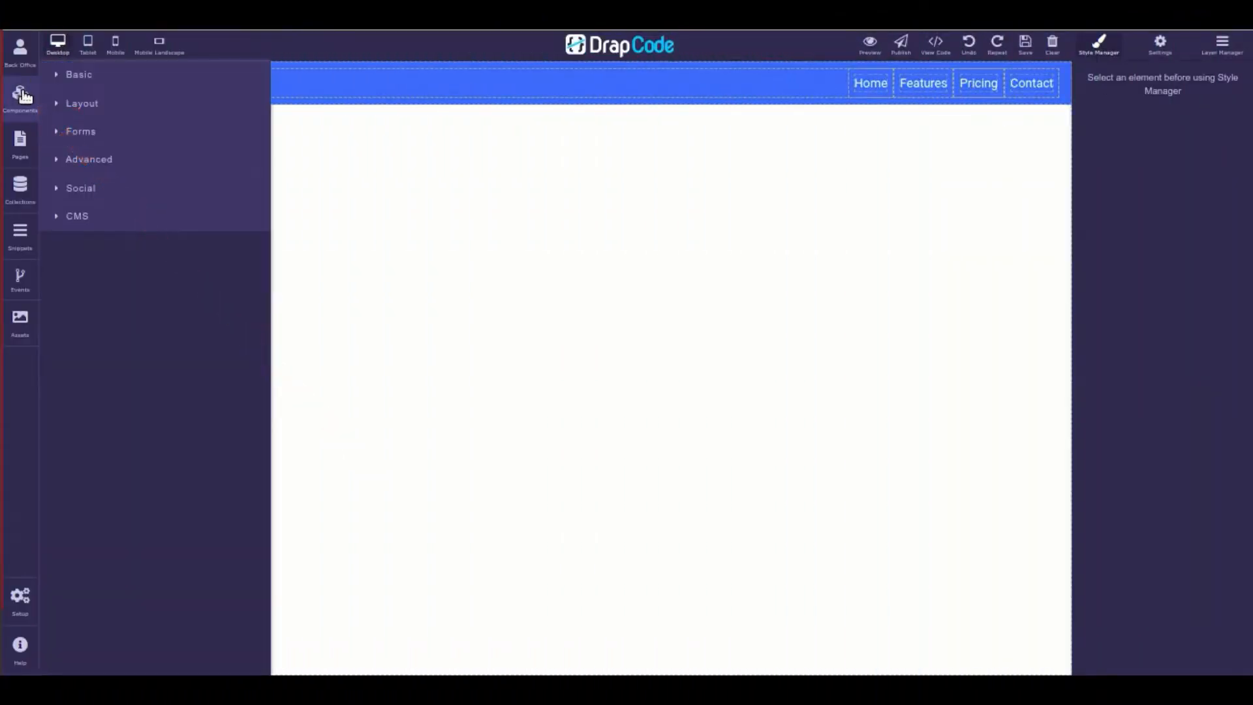
pyautogui.click(81, 131)
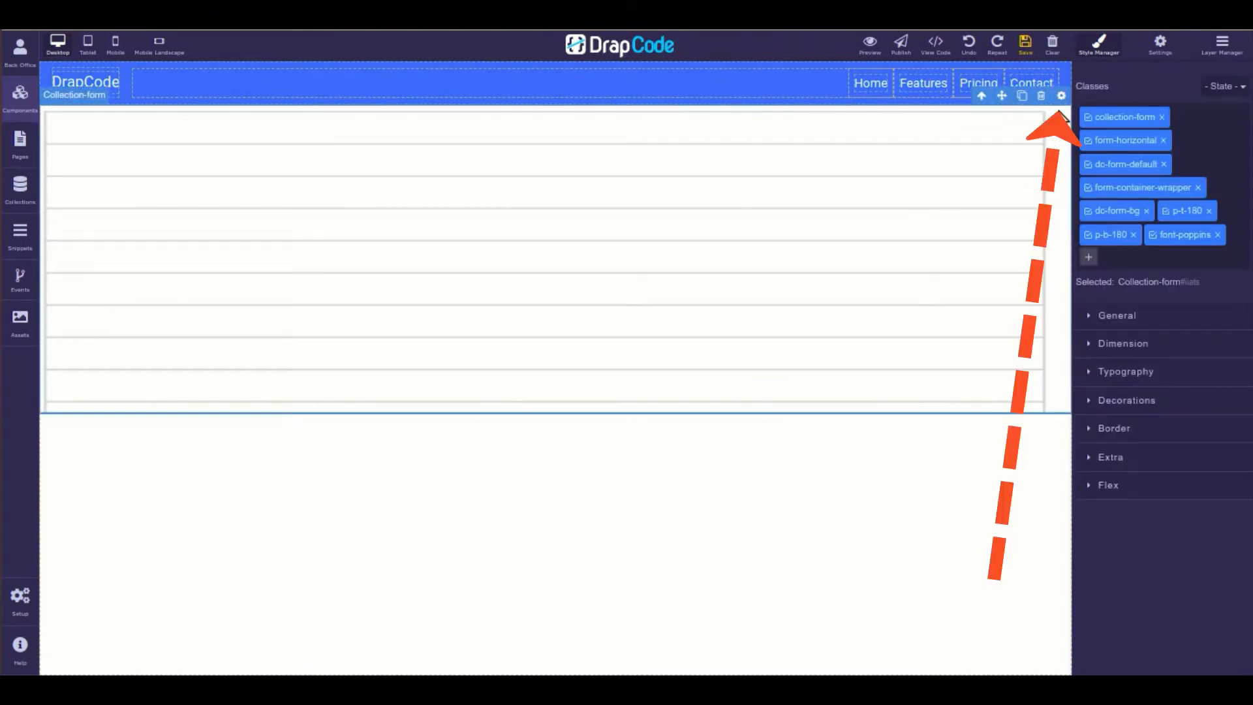
# - Bind the form to the Customer Details collection and style it with Theme 11
pyautogui.click(1061, 95)
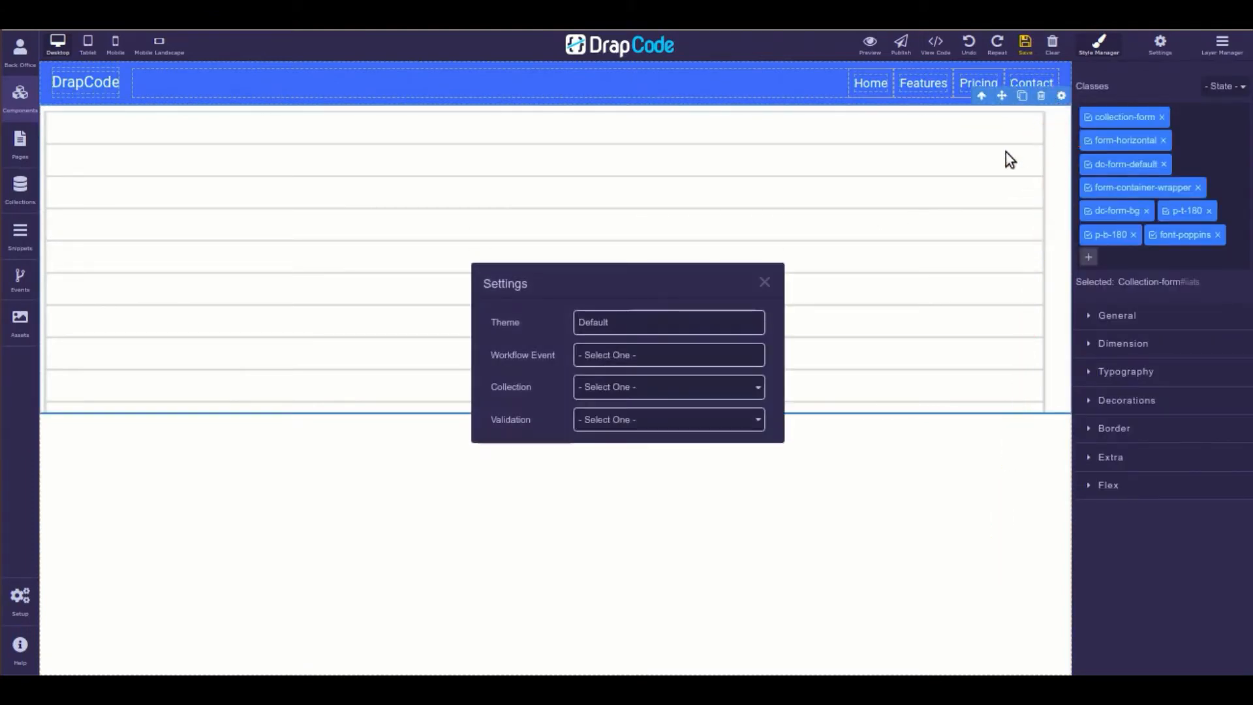
pyautogui.click(667, 386)
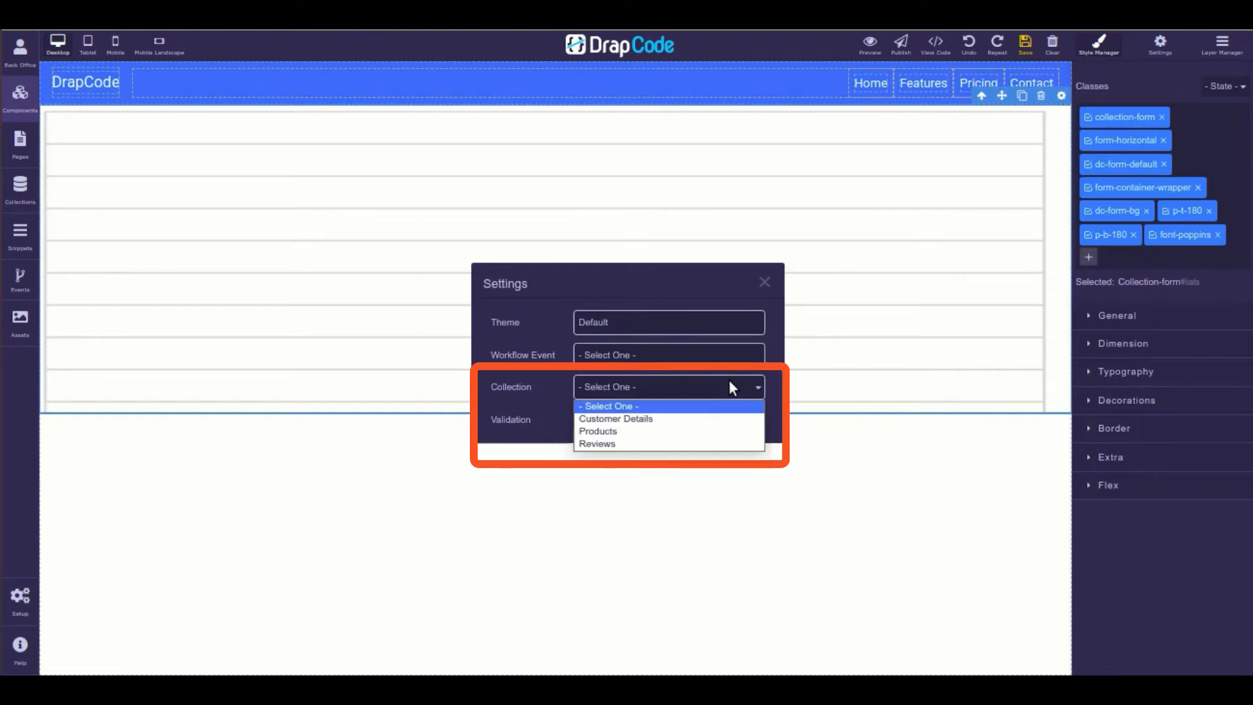
pyautogui.click(615, 418)
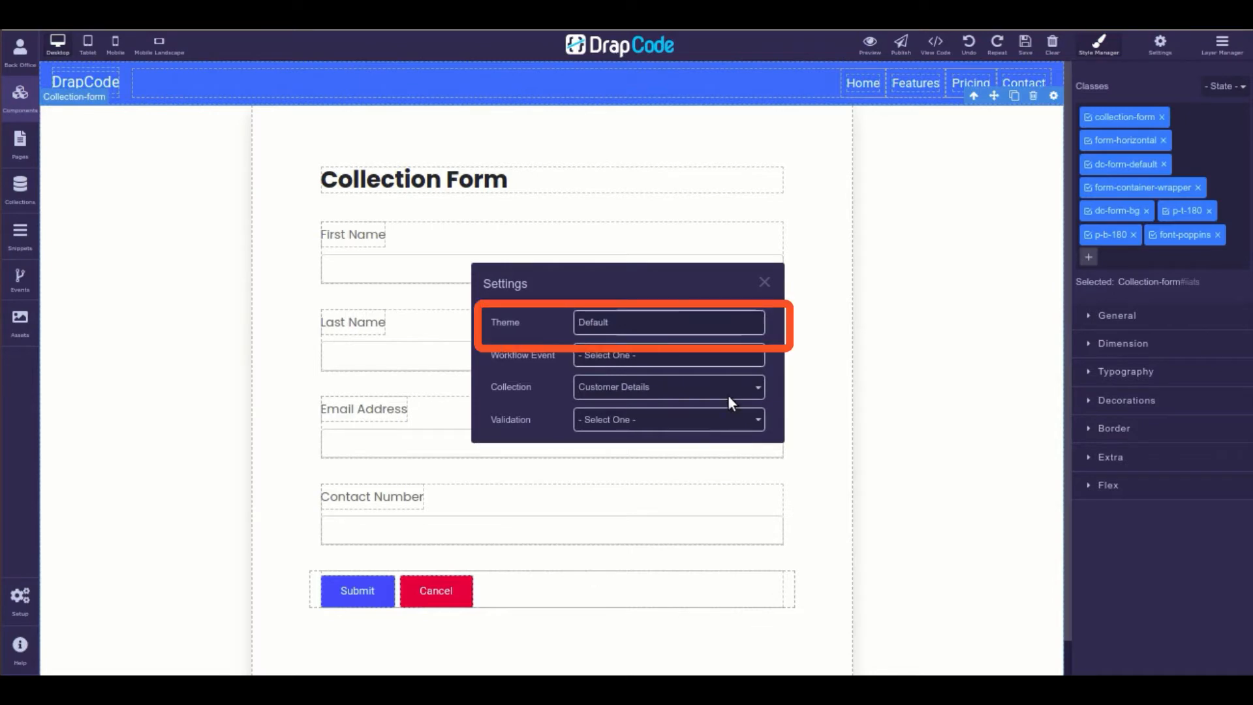
pyautogui.click(668, 323)
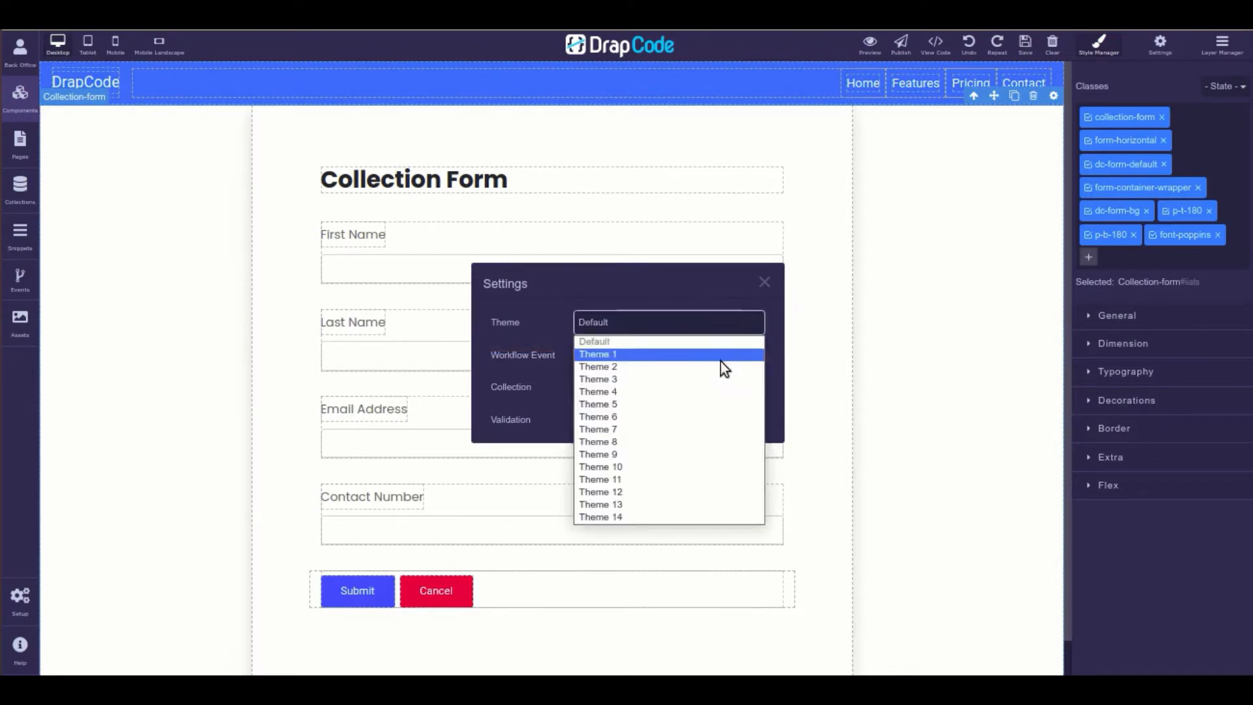
pyautogui.click(598, 416)
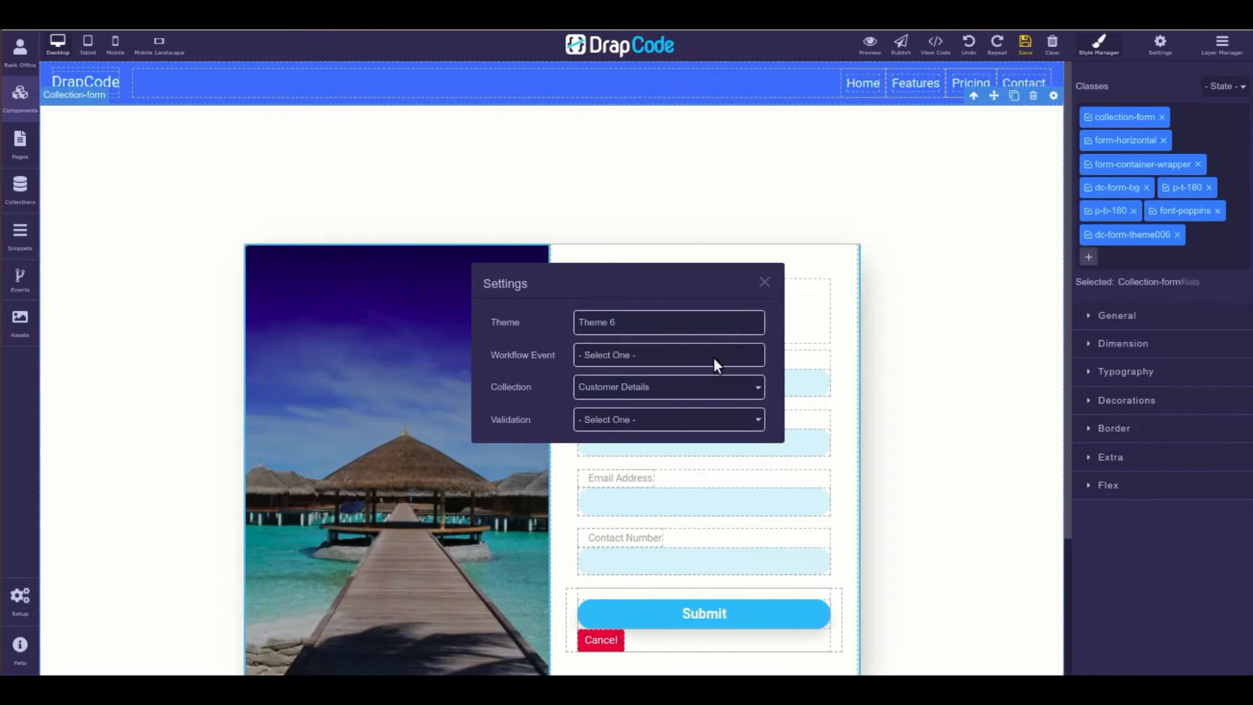
pyautogui.click(669, 322)
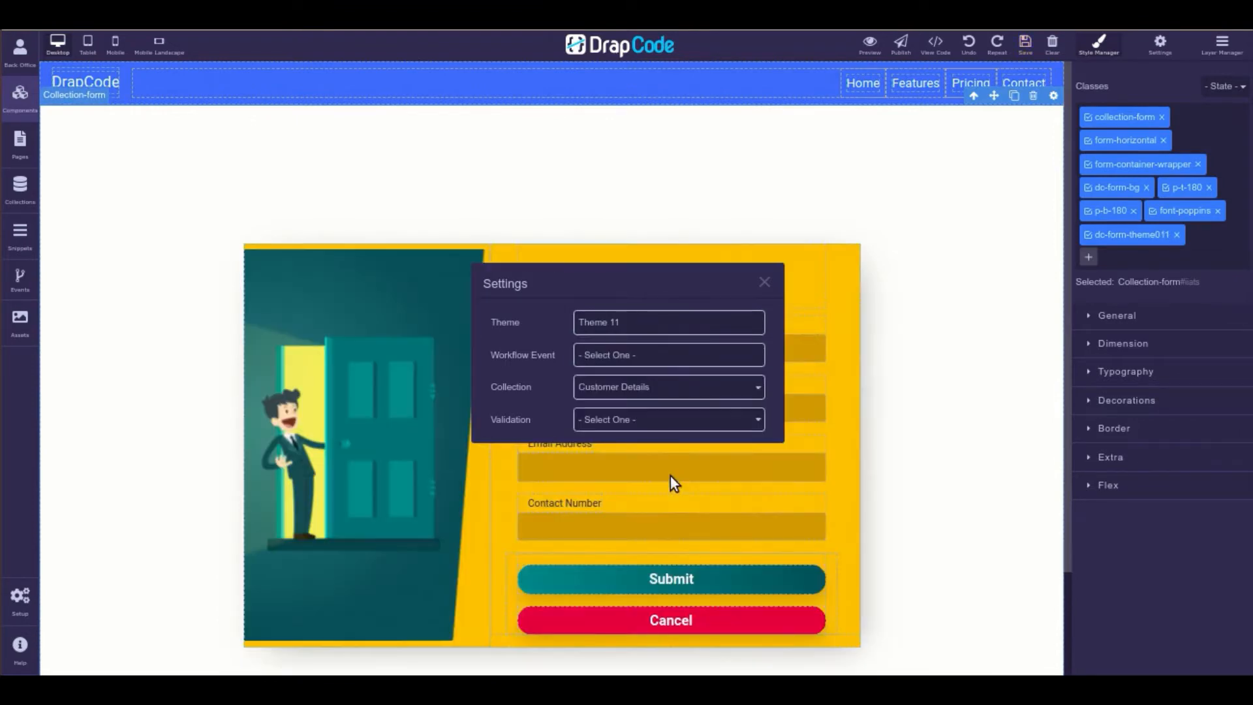
pyautogui.click(764, 282)
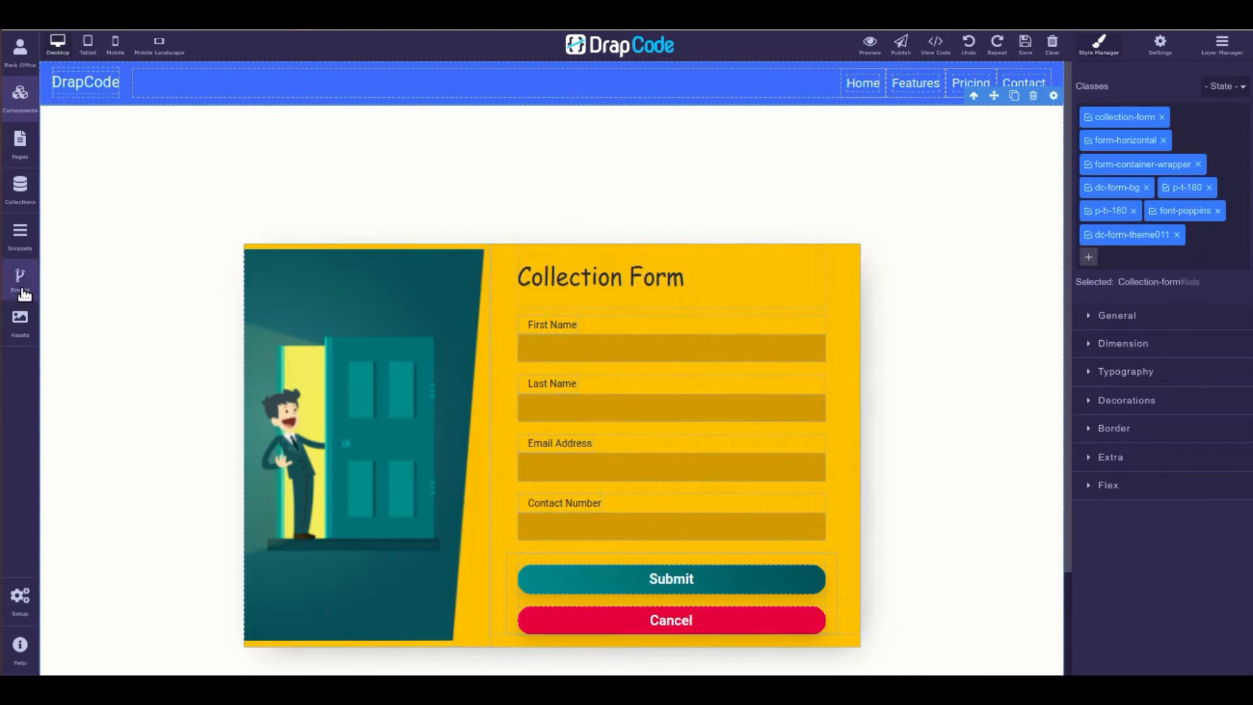
# - Create an event named Save Collection whose first action is Collection > Save Collection
pyautogui.click(20, 279)
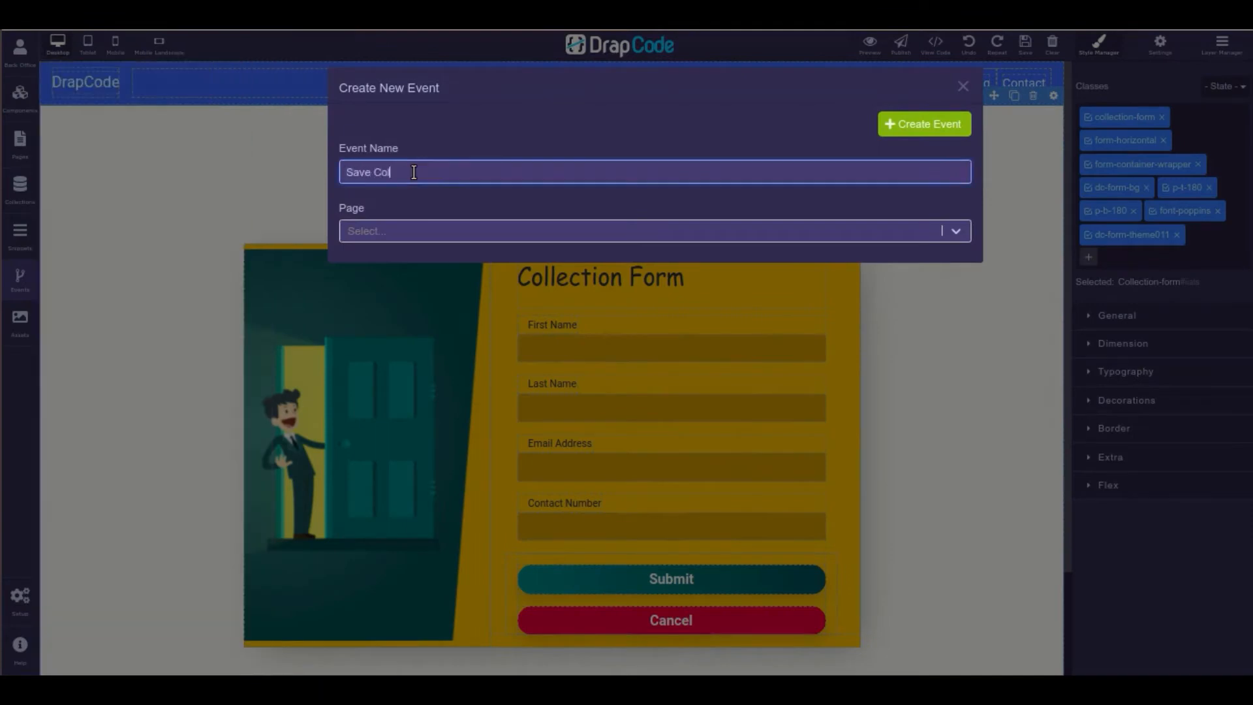
pyautogui.click(923, 124)
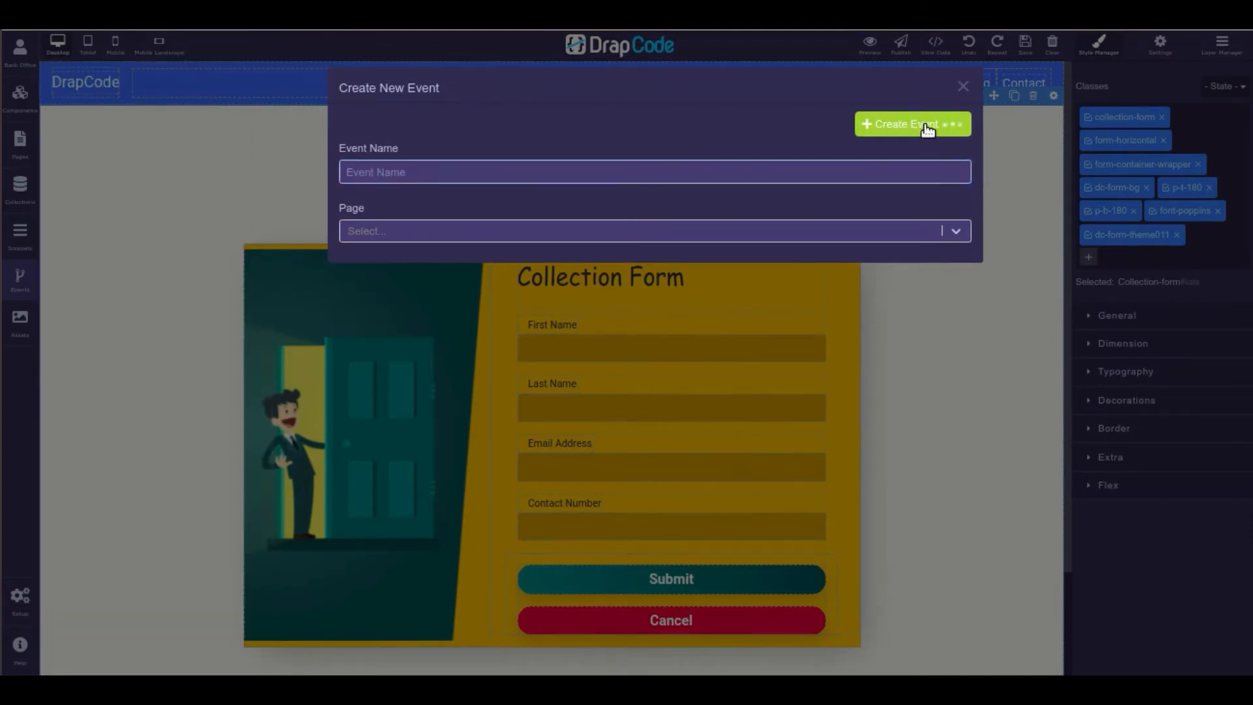
pyautogui.click(911, 124)
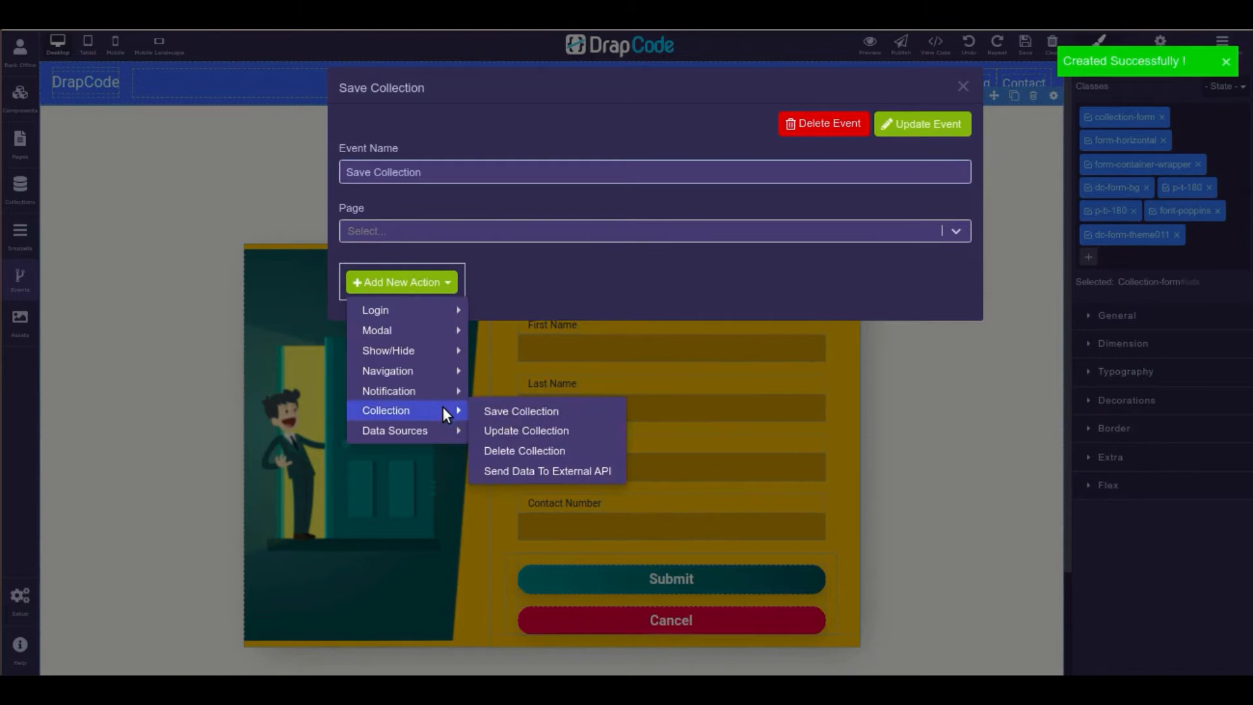
pyautogui.click(521, 411)
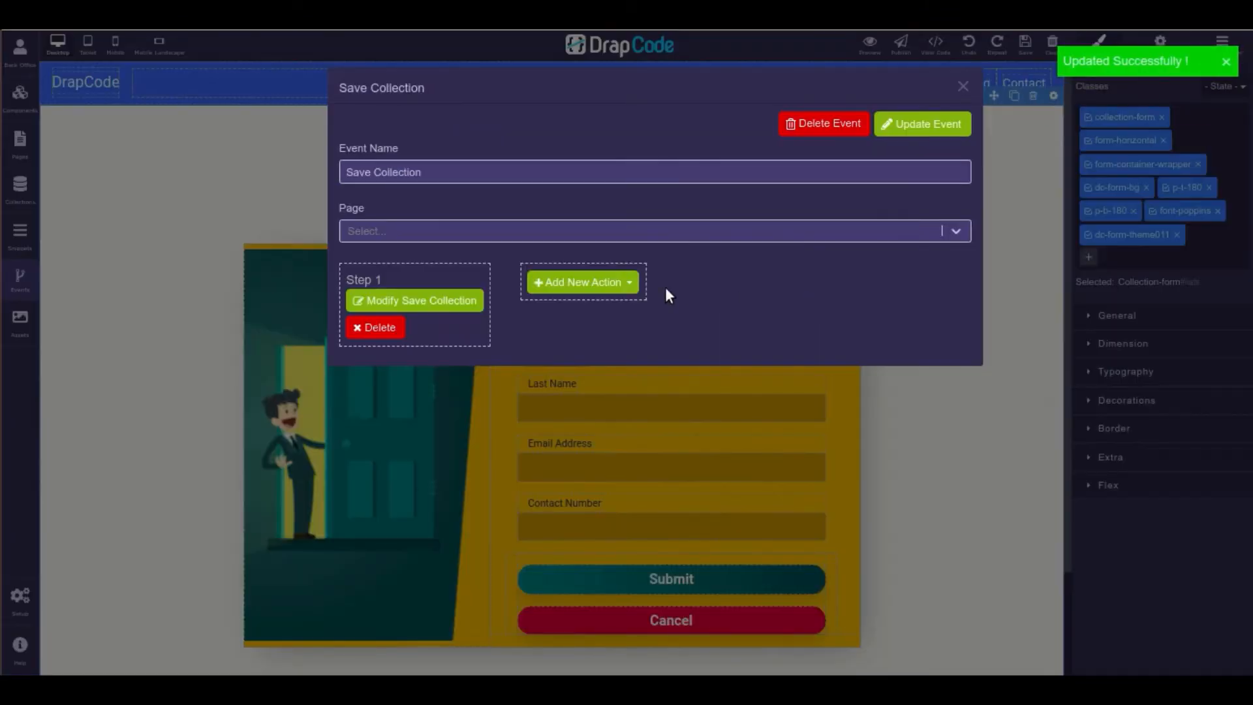
pyautogui.click(582, 282)
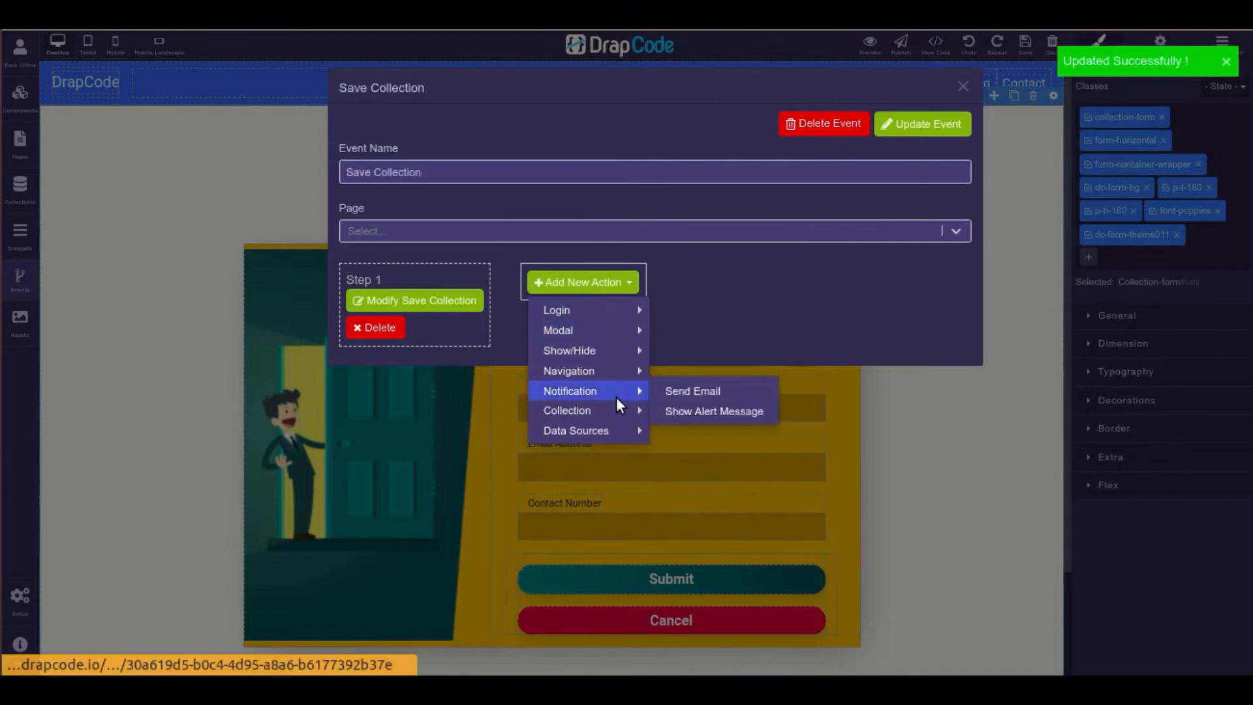
# - Add a Show Alert Message step with success 'Successfully Submitted!' and error 'Submission Fail', then save
pyautogui.click(713, 412)
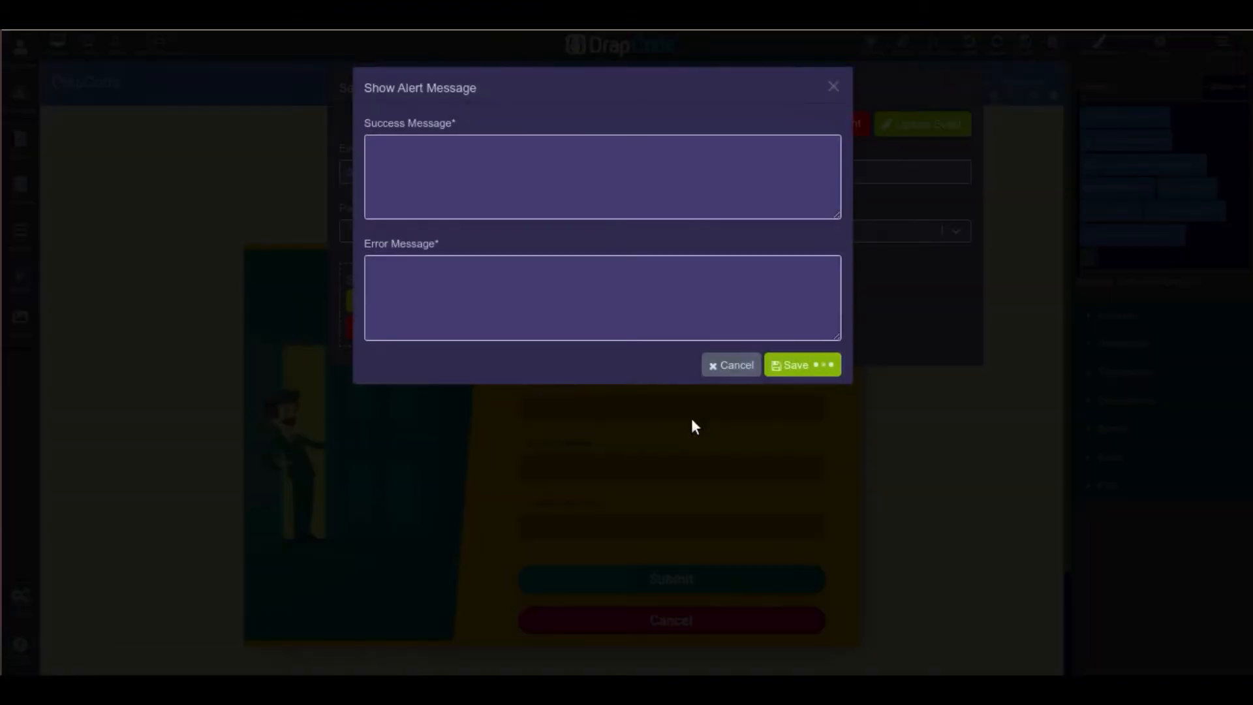
pyautogui.write('Successfully Submitted')
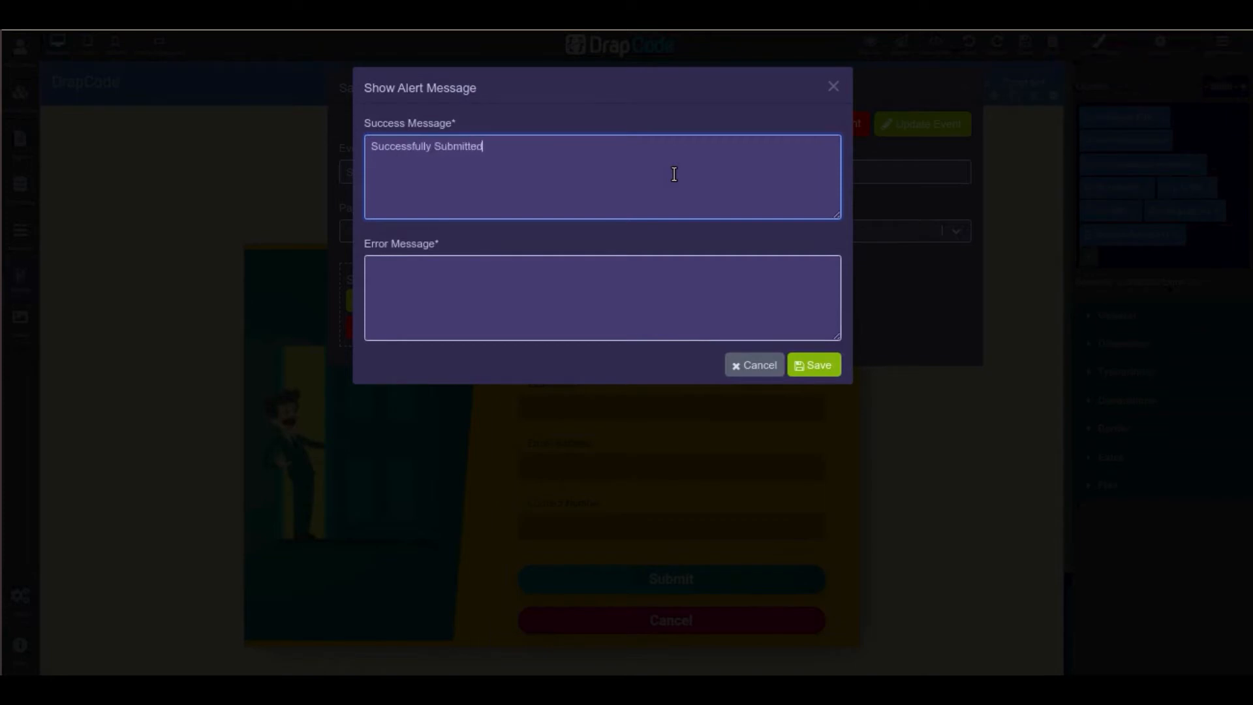
pyautogui.write('Submission Fail')
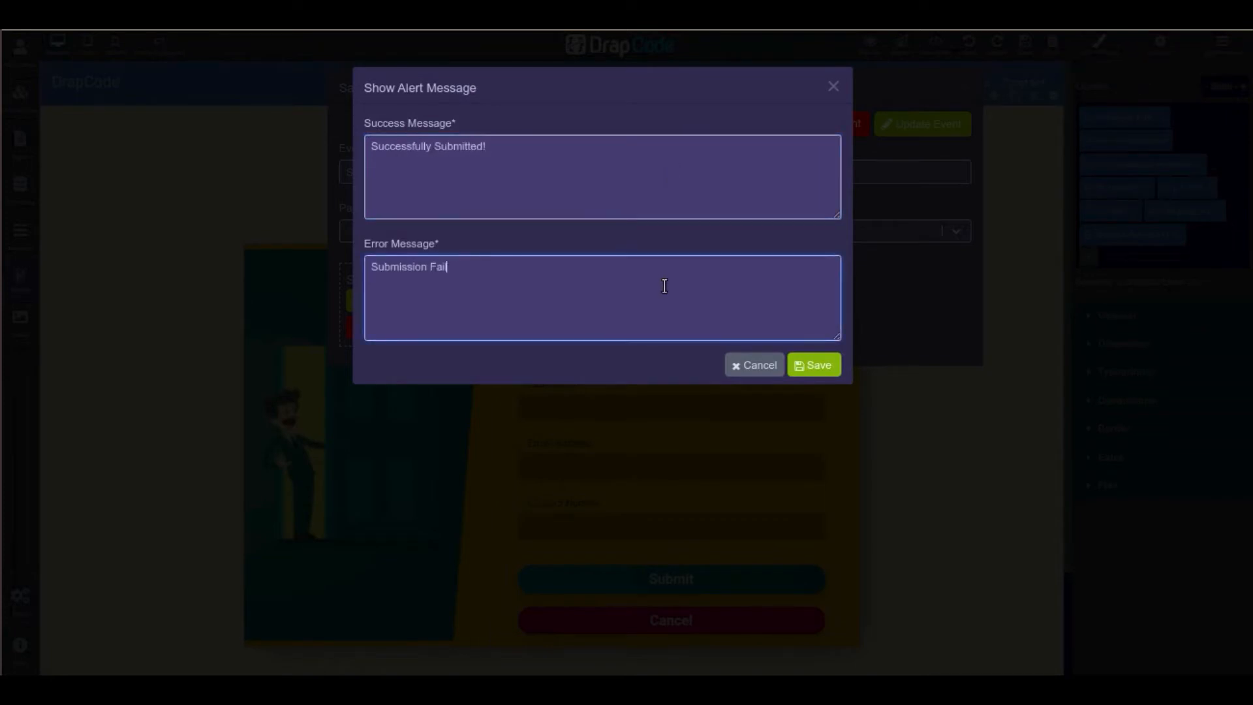
pyautogui.click(814, 364)
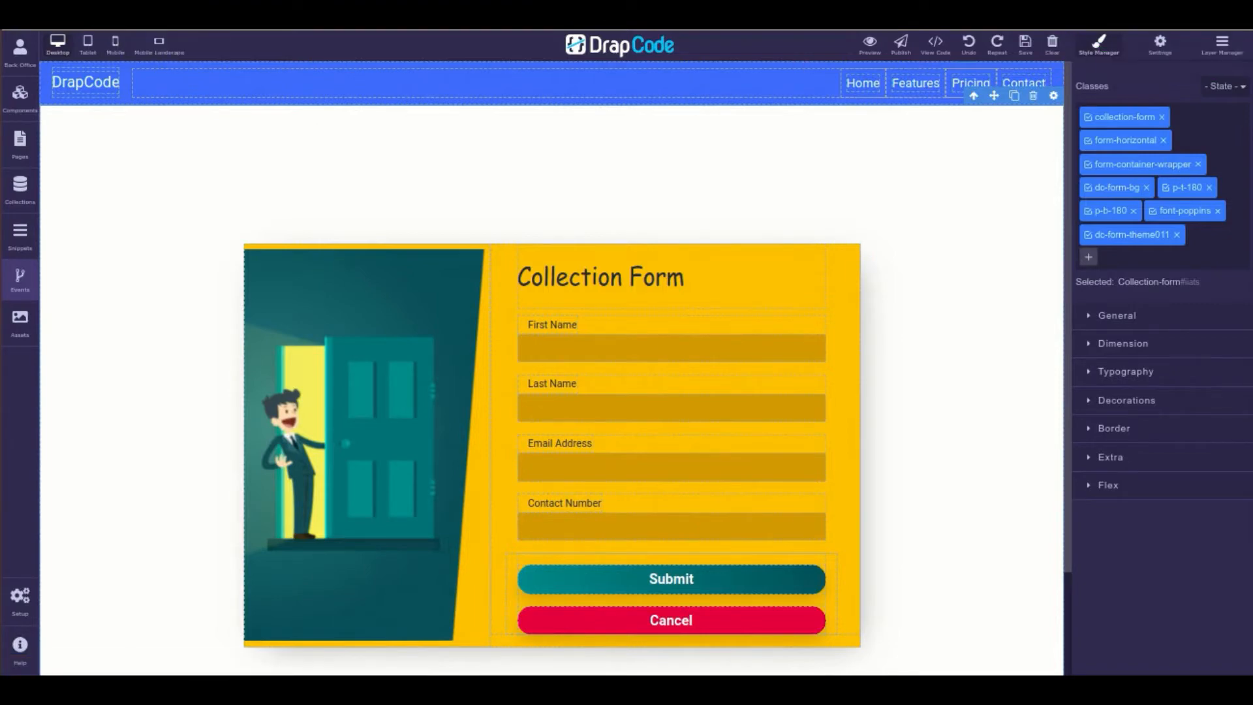
# - Set the form's Workflow Event to Save Collection in its settings
pyautogui.click(1116, 315)
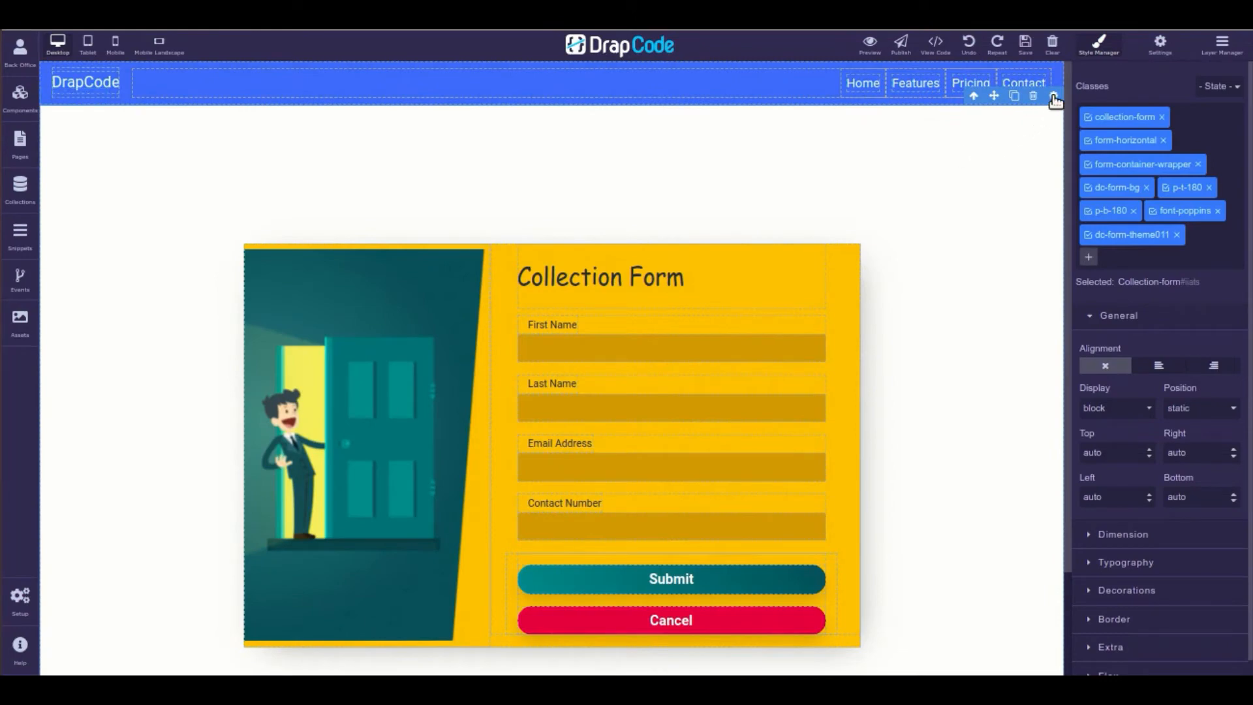
pyautogui.click(1053, 95)
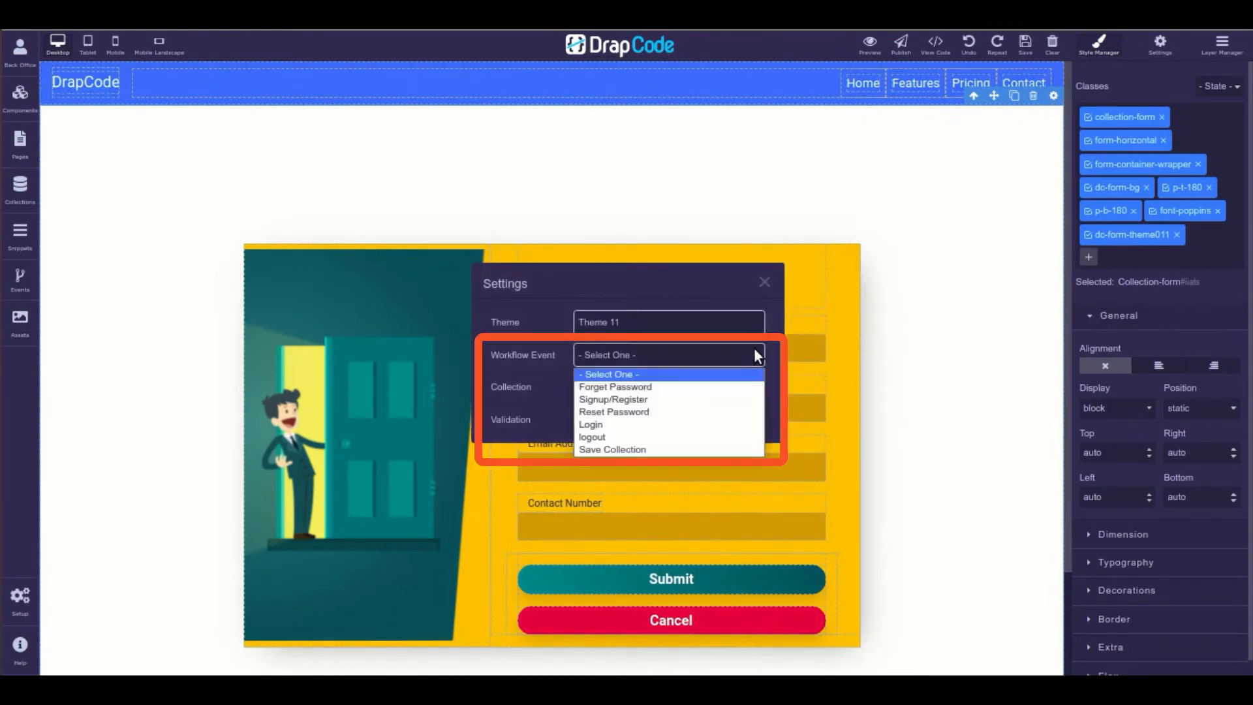
pyautogui.click(611, 450)
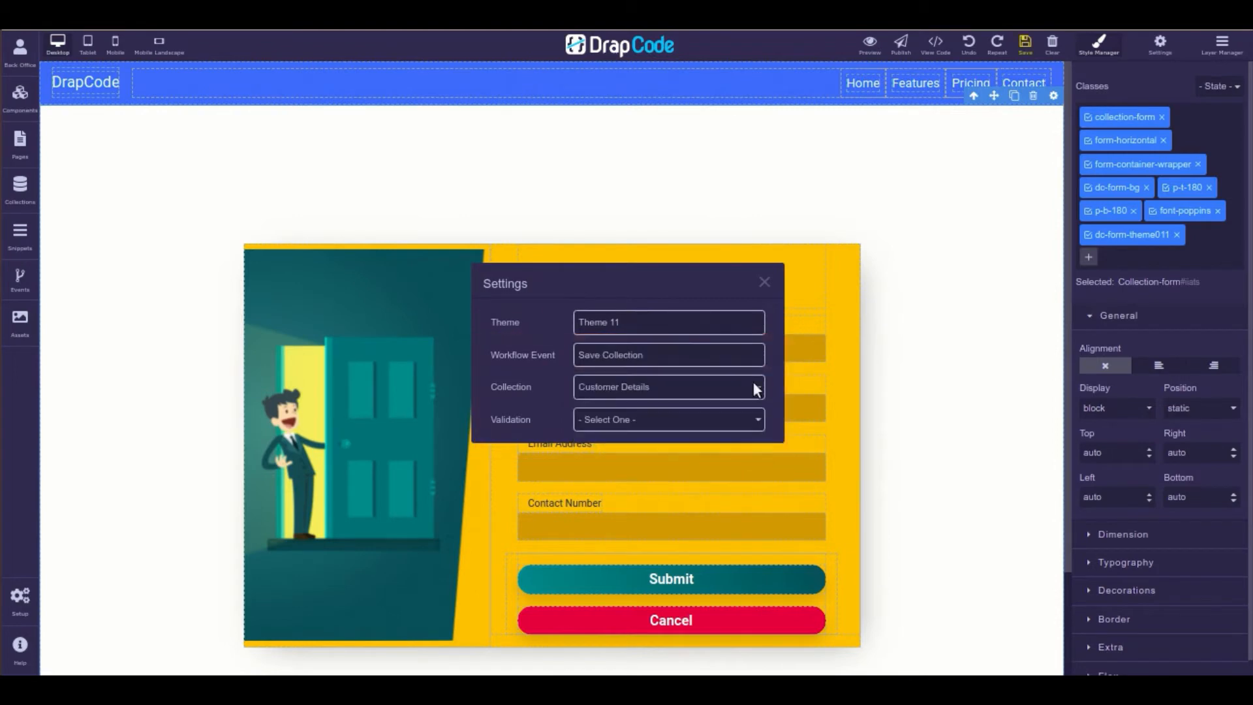
pyautogui.click(762, 282)
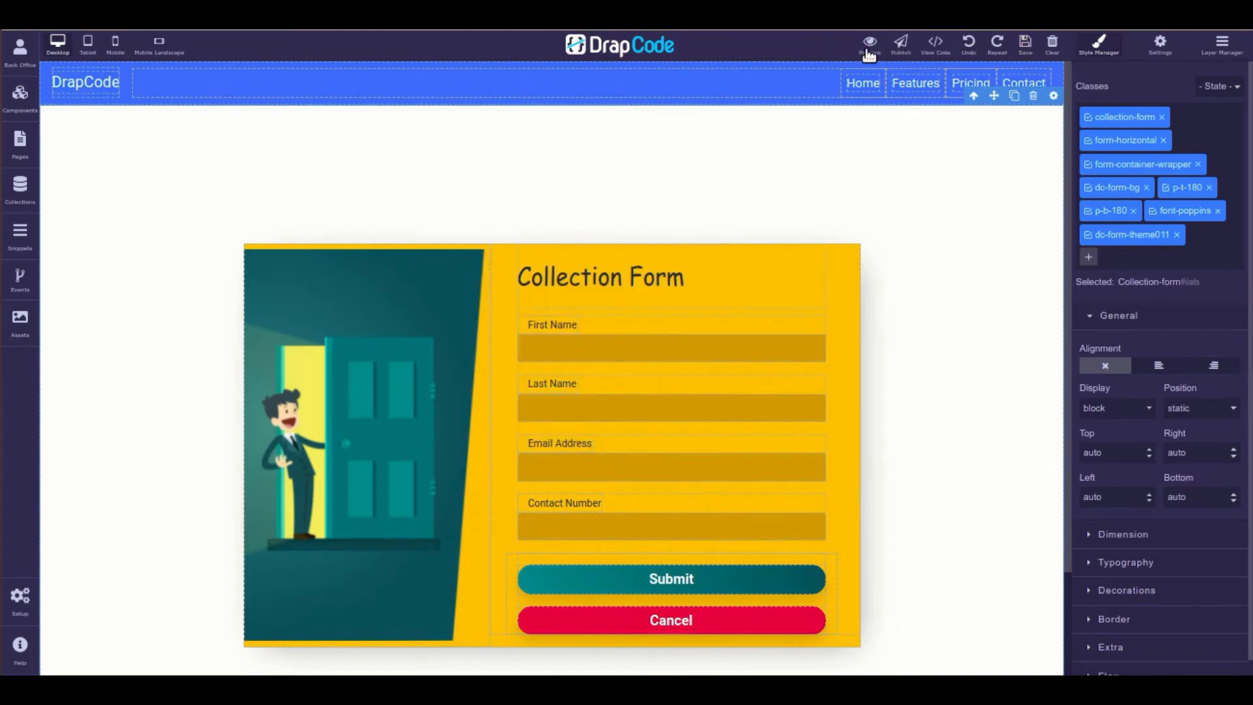
pyautogui.click(869, 41)
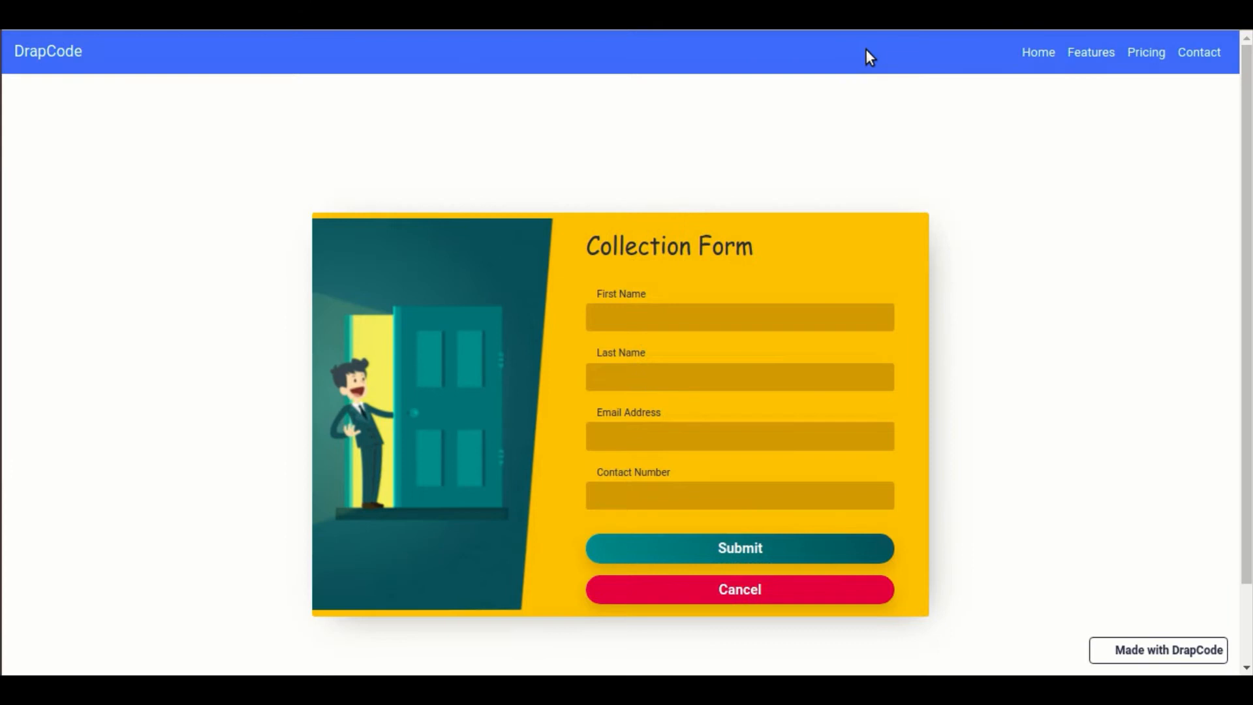
pyautogui.click(737, 315)
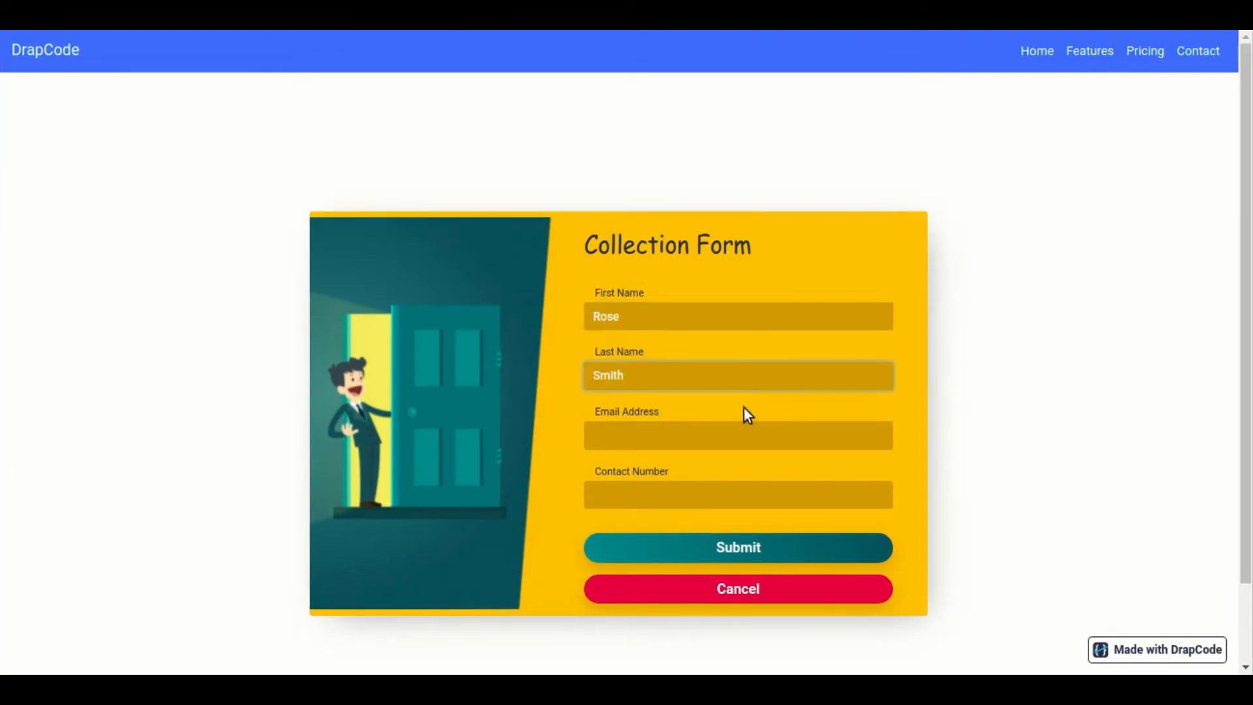
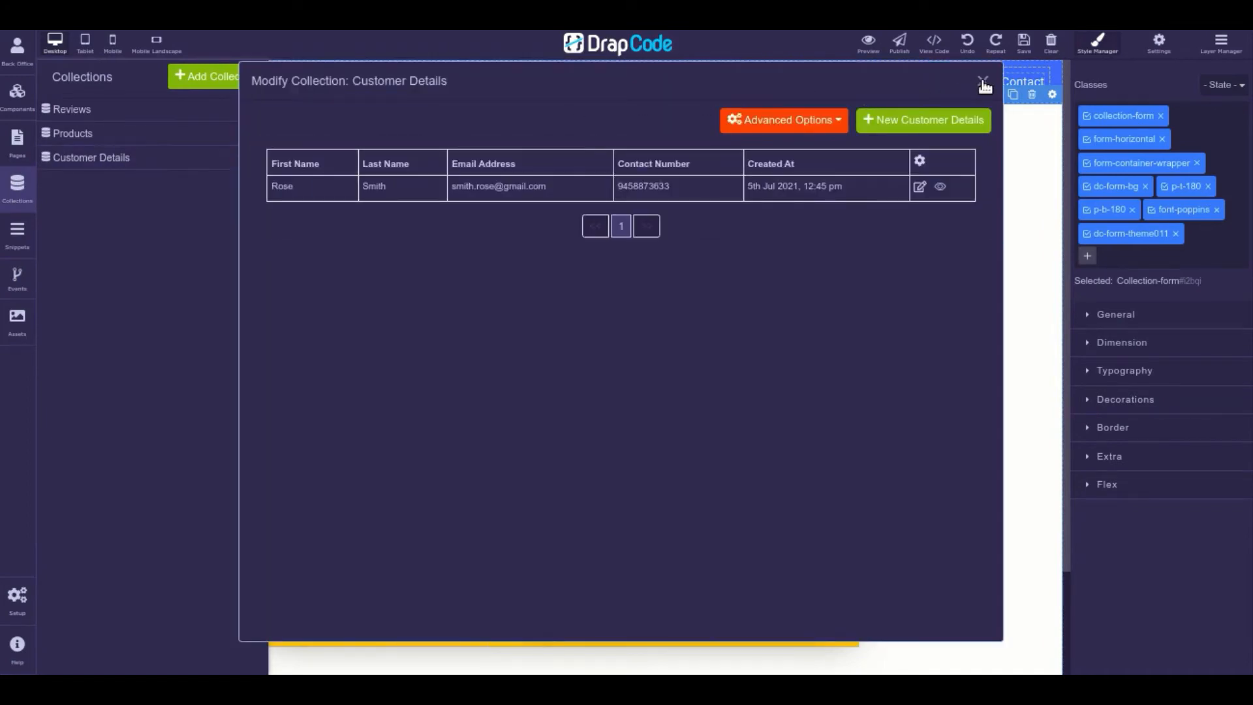
# - Close the Customer Details records view and show the collections list
pyautogui.click(984, 84)
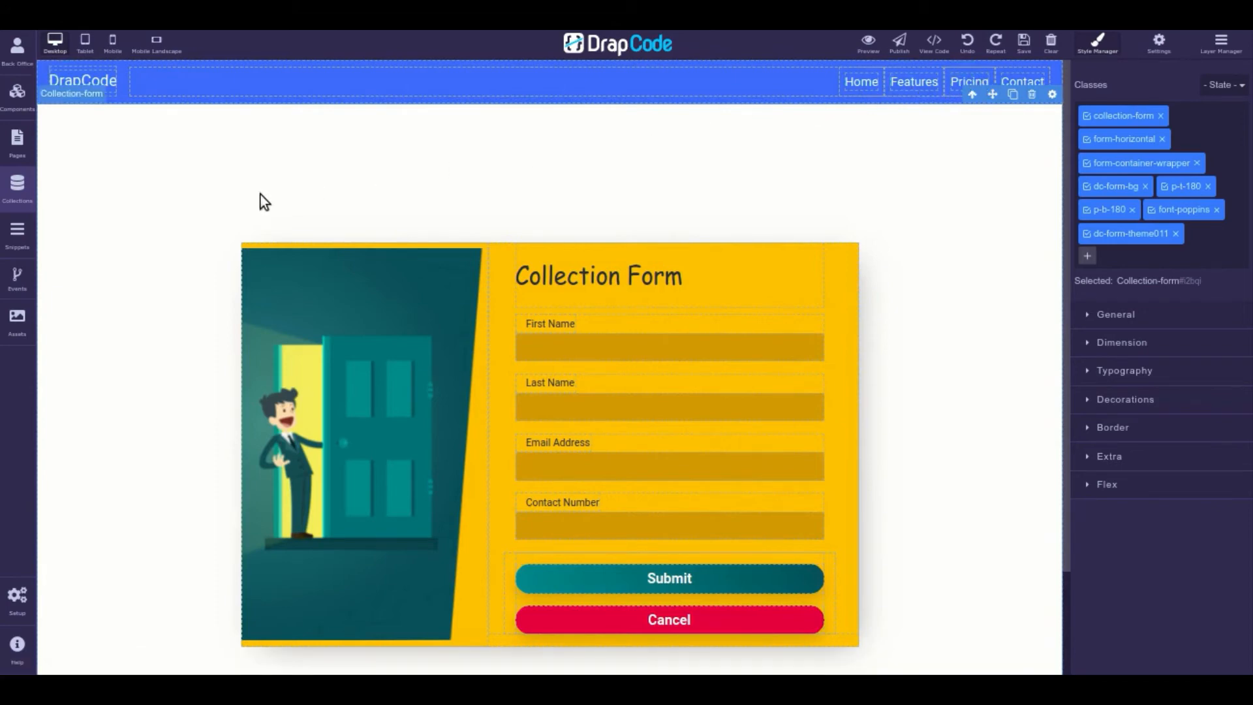
pyautogui.click(17, 182)
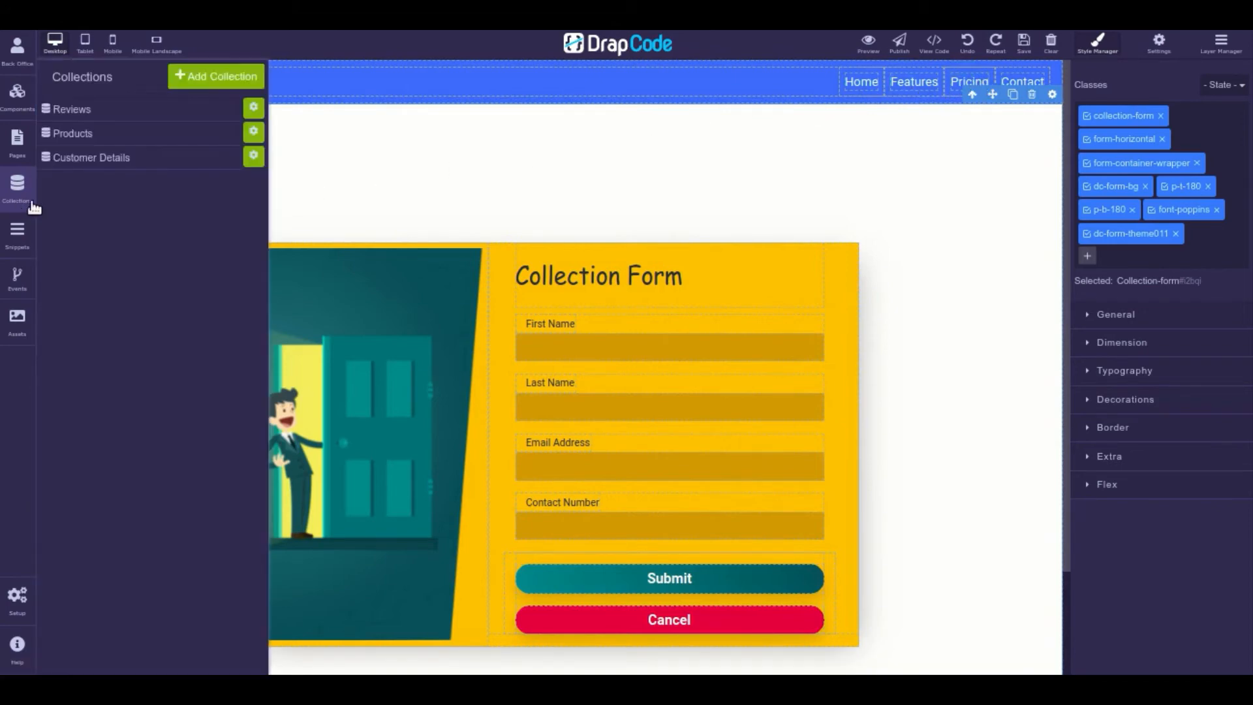
# - Start a validation named demo01 for Customer Details and add a new rule
pyautogui.click(254, 155)
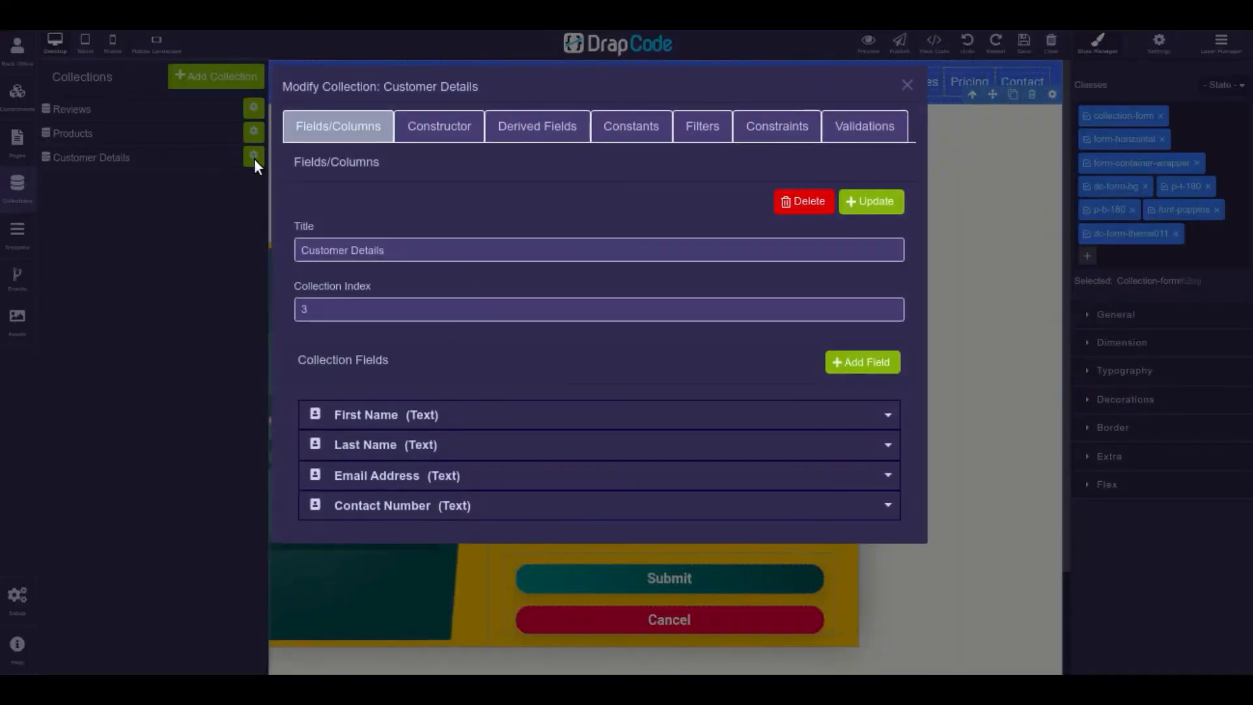
pyautogui.moveTo(312, 151)
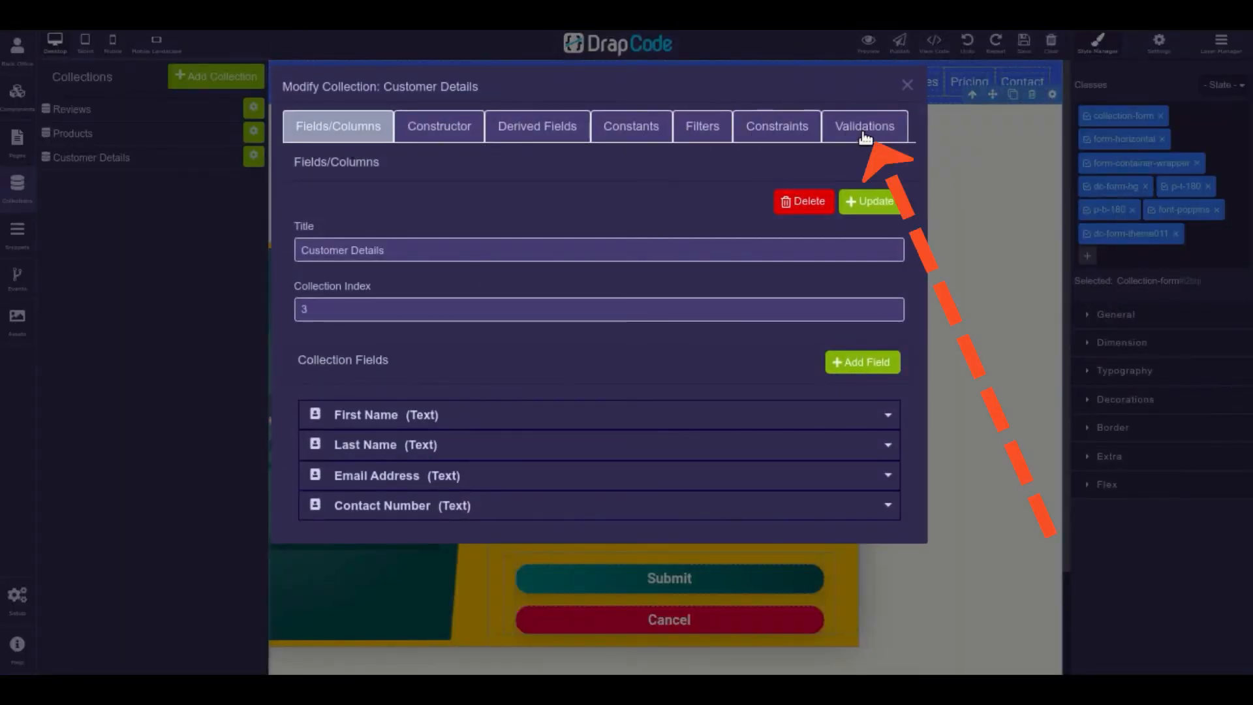
pyautogui.click(864, 125)
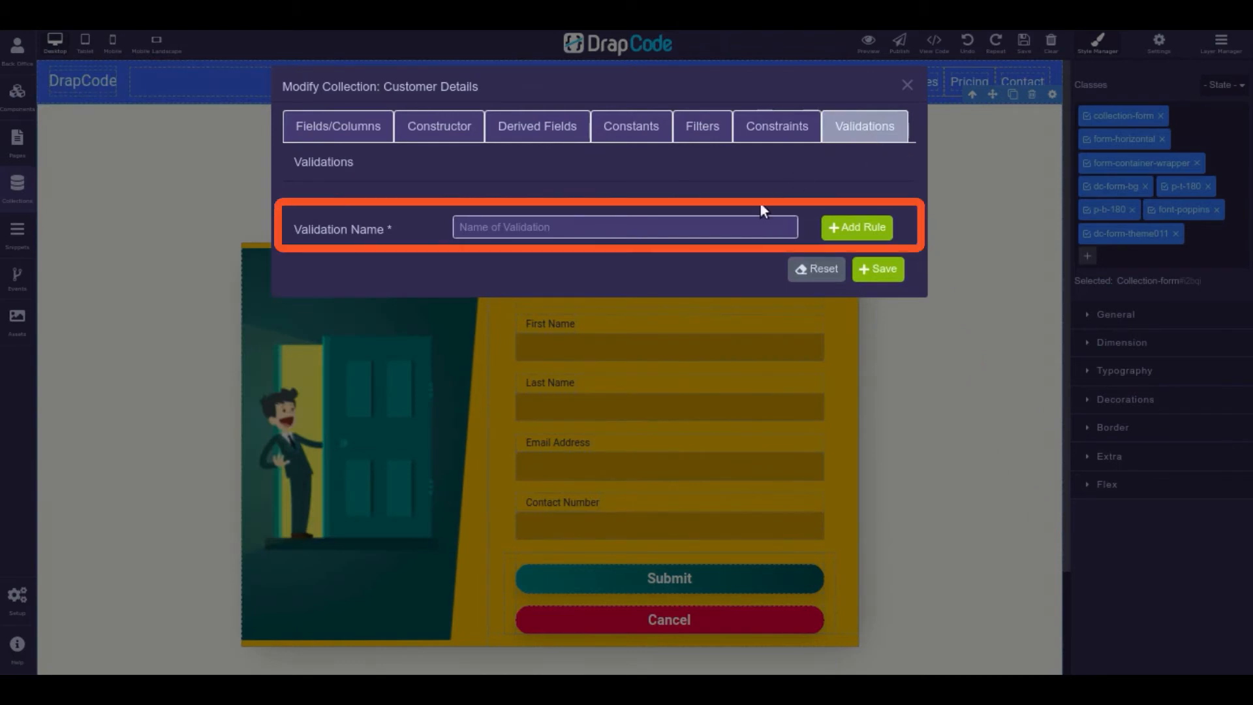
pyautogui.write('demo01')
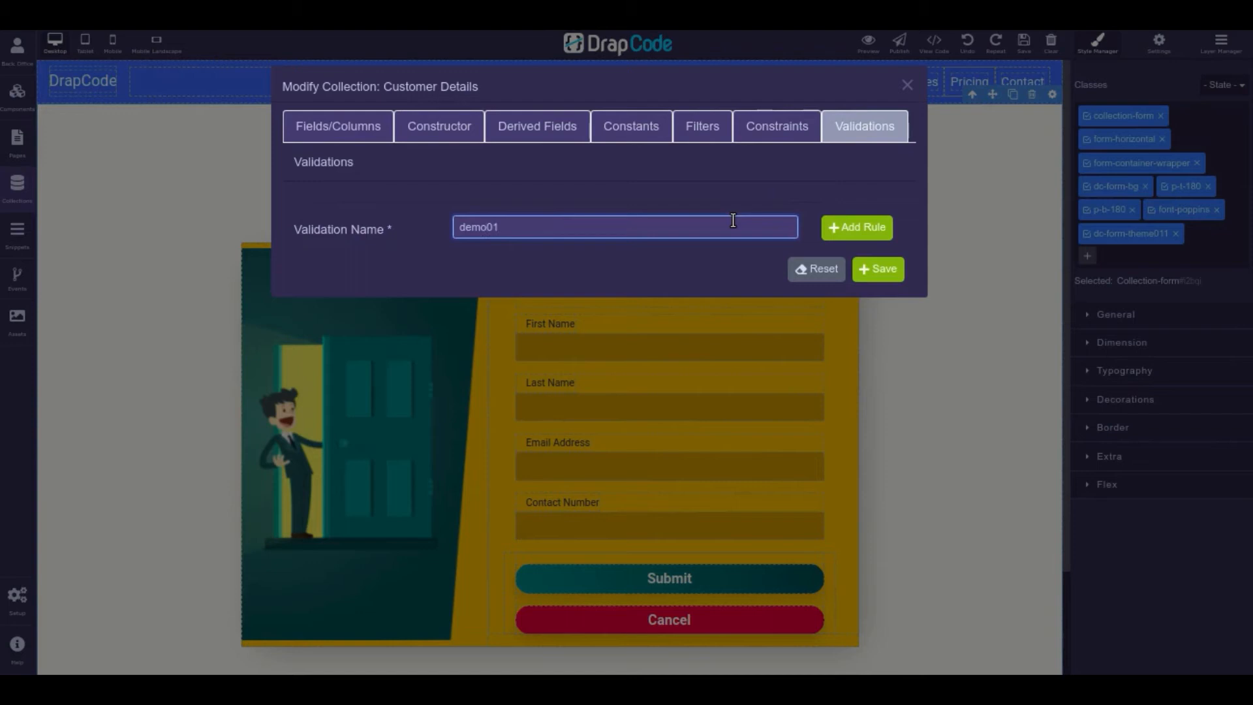
pyautogui.click(856, 227)
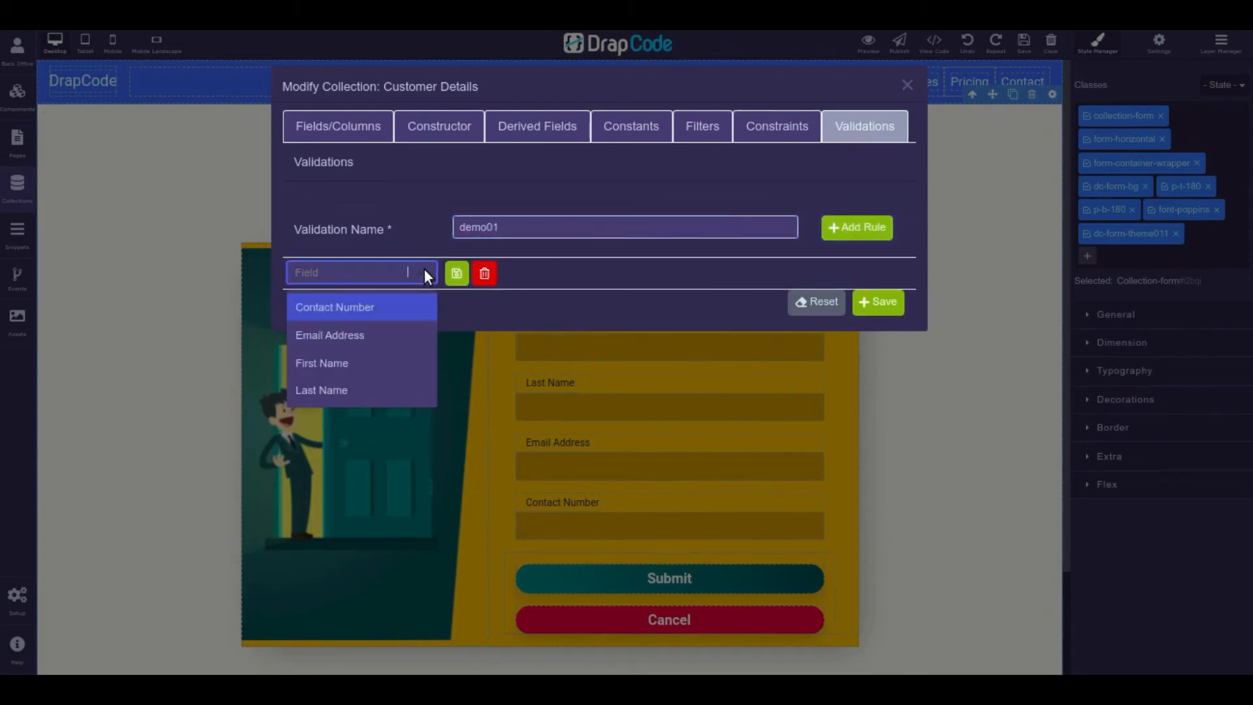
pyautogui.moveTo(419, 336)
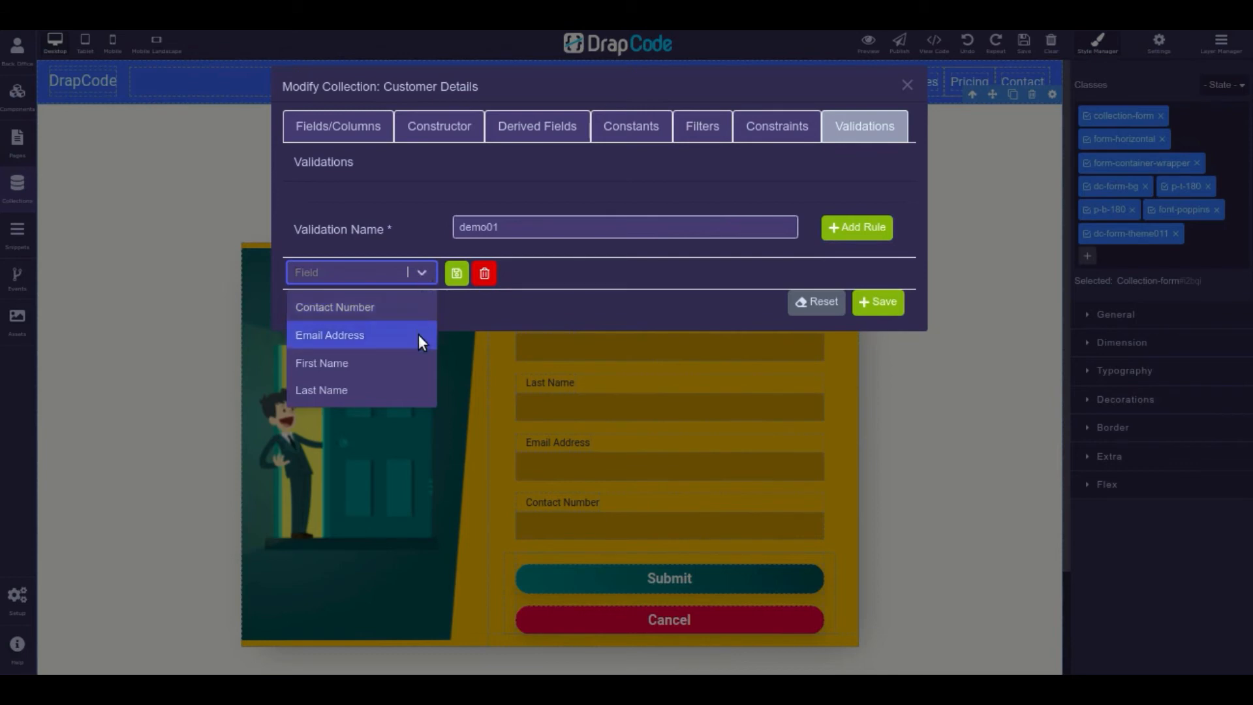
# - Make the rule a Required check on Email Address with message 'This is a required field'
pyautogui.click(329, 336)
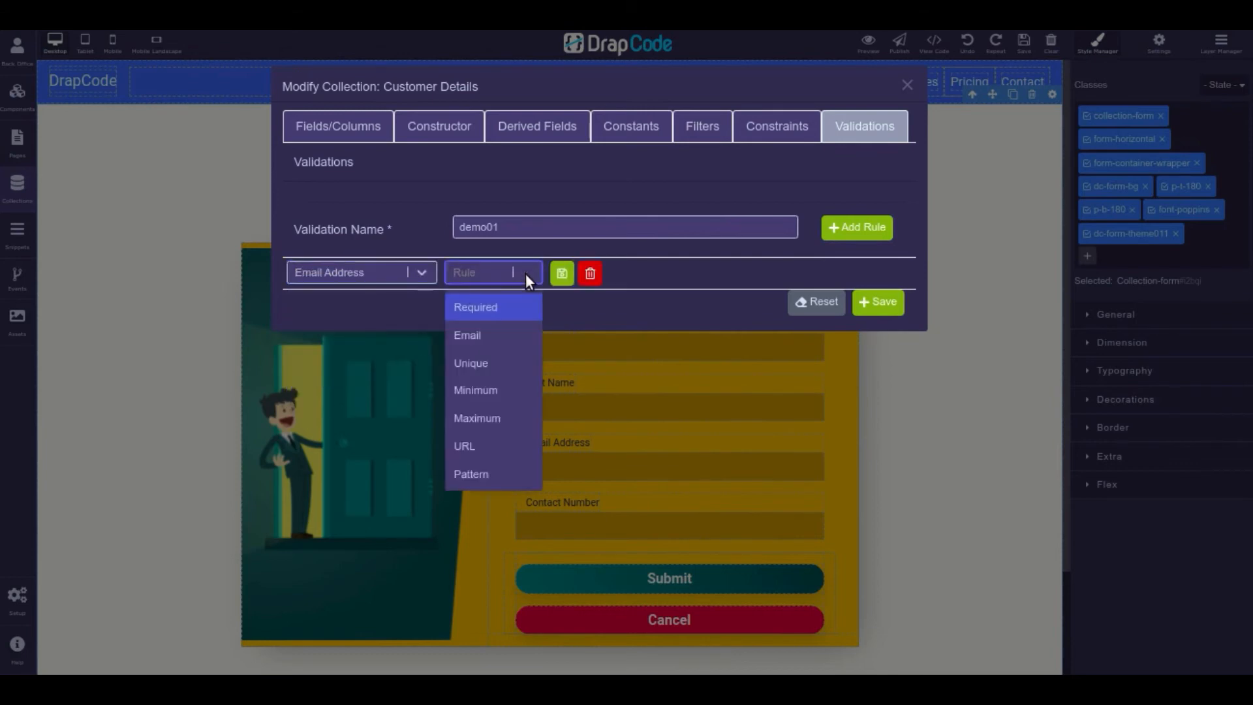
pyautogui.click(475, 305)
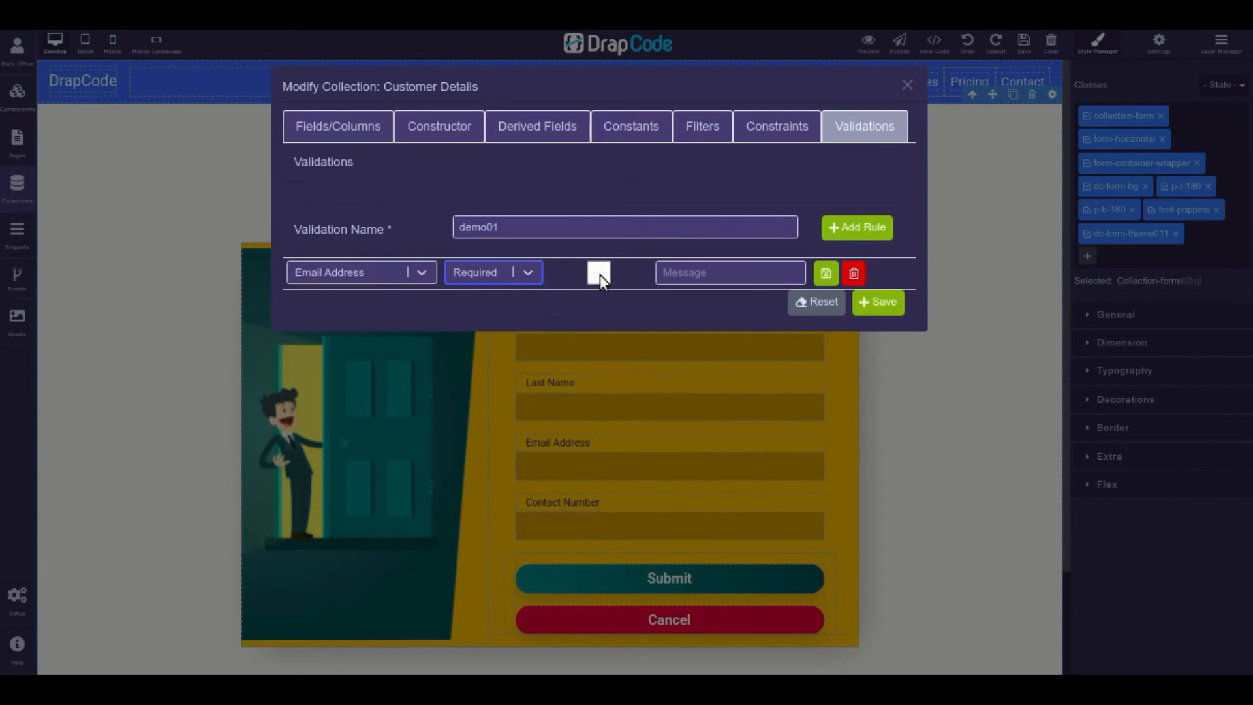
pyautogui.click(598, 273)
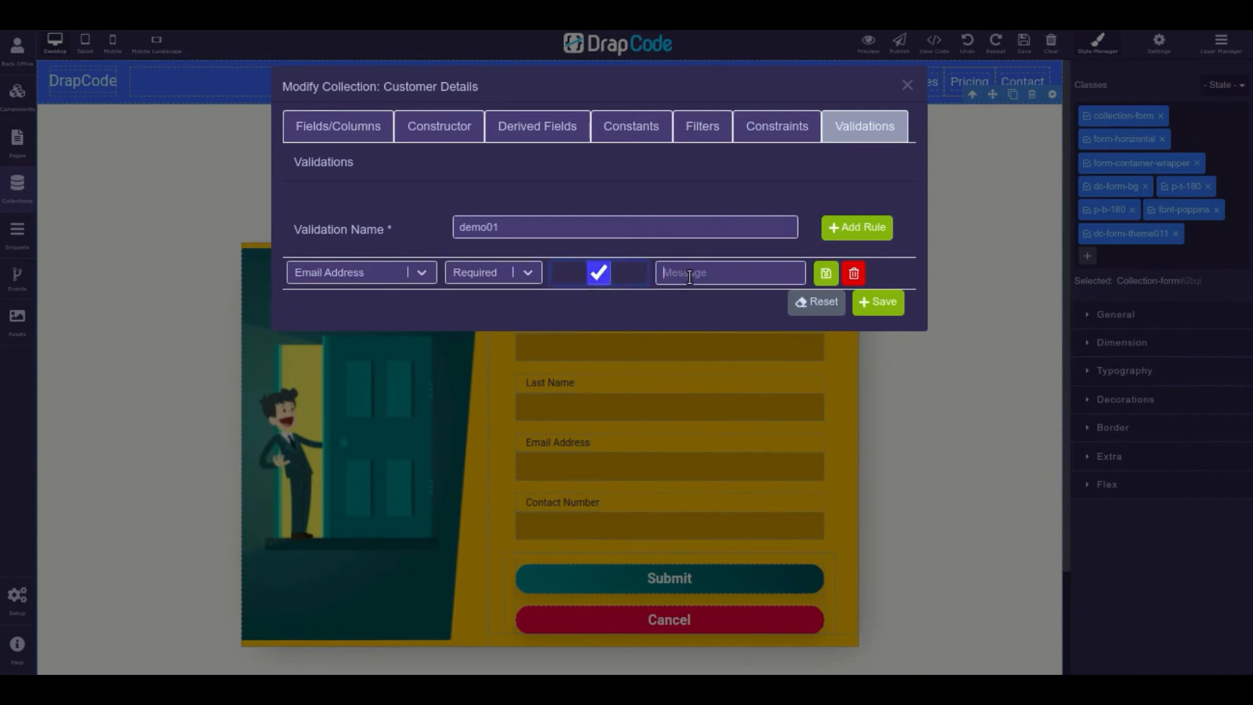
pyautogui.write('This is a requi')
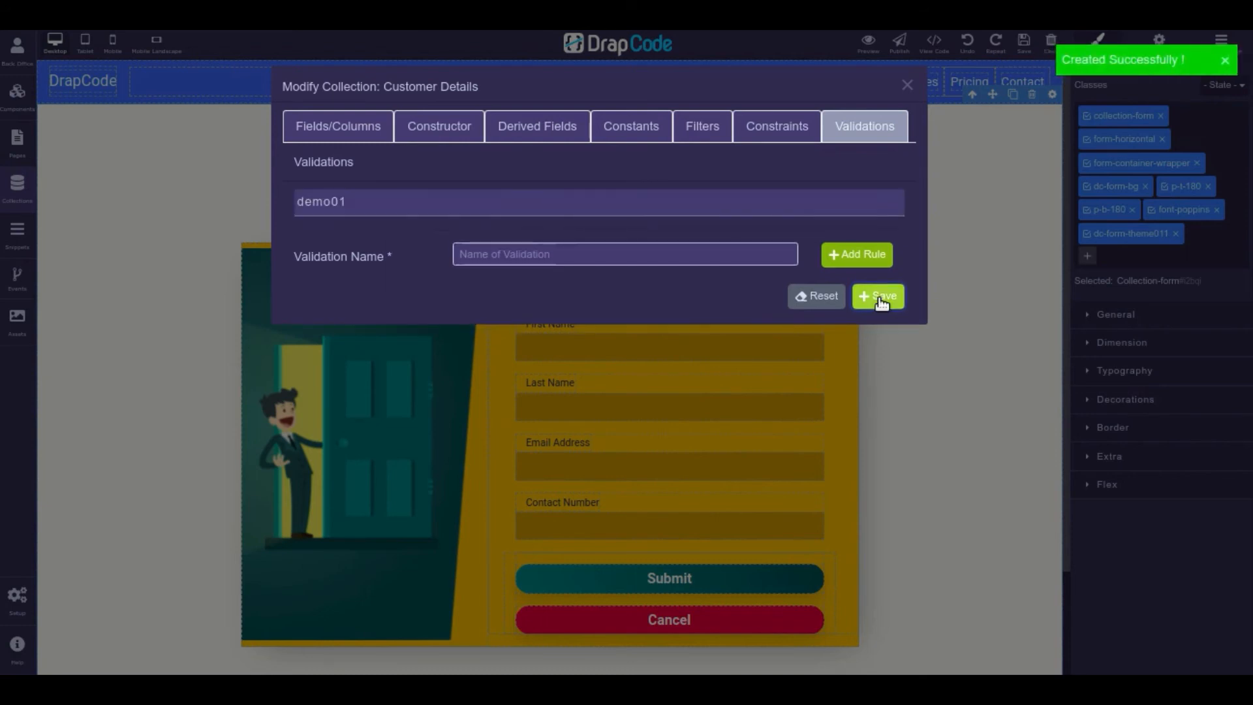
pyautogui.moveTo(906, 86)
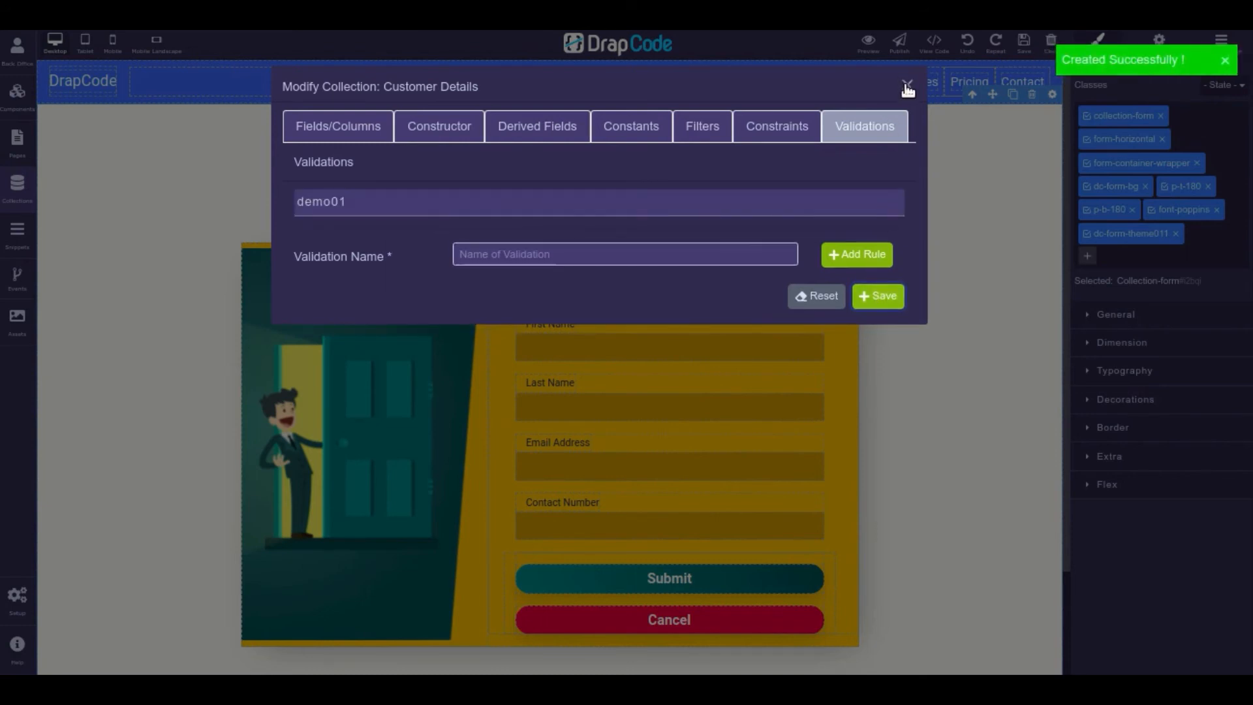
# - Close the Modify Collection dialog and switch the page to live preview
pyautogui.click(907, 87)
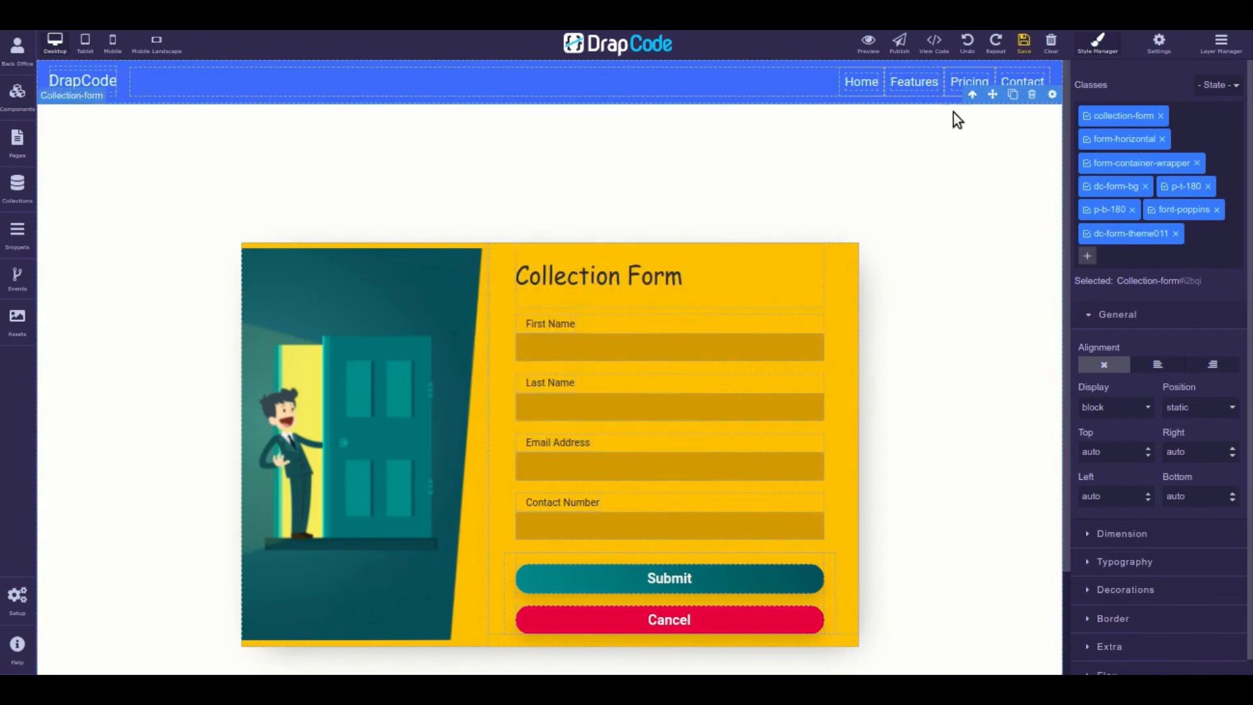
pyautogui.click(866, 41)
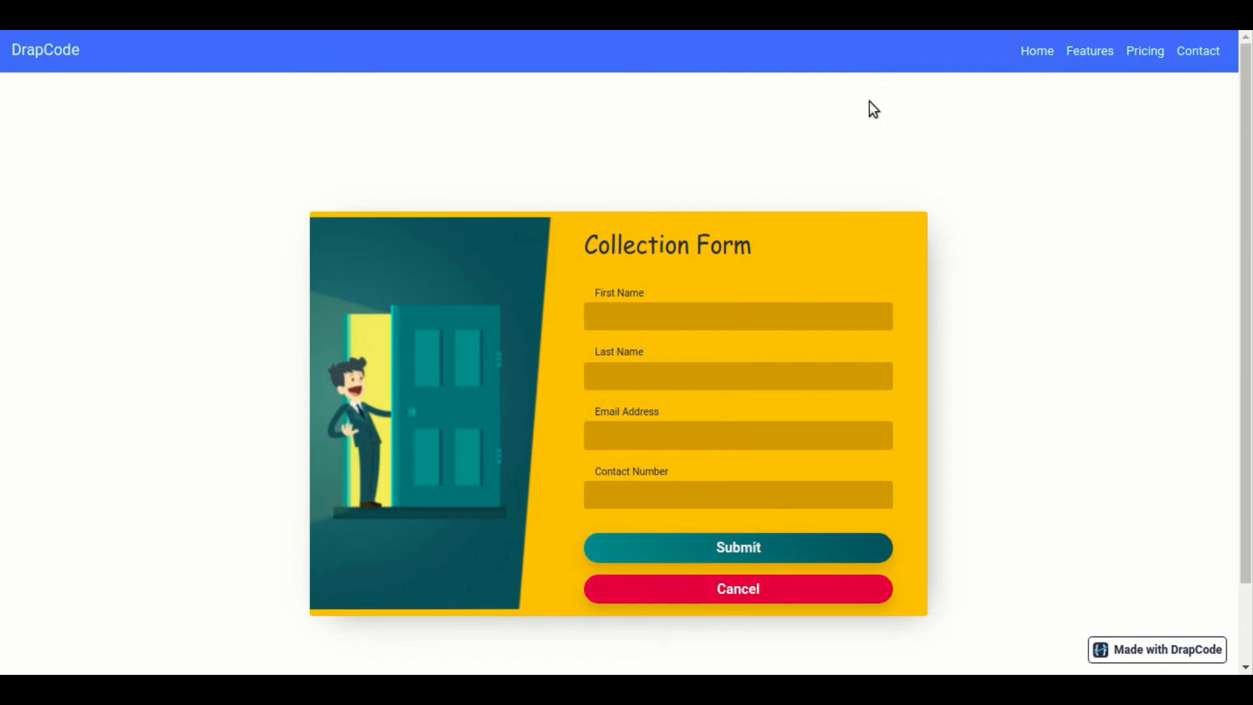
pyautogui.write('Sam')
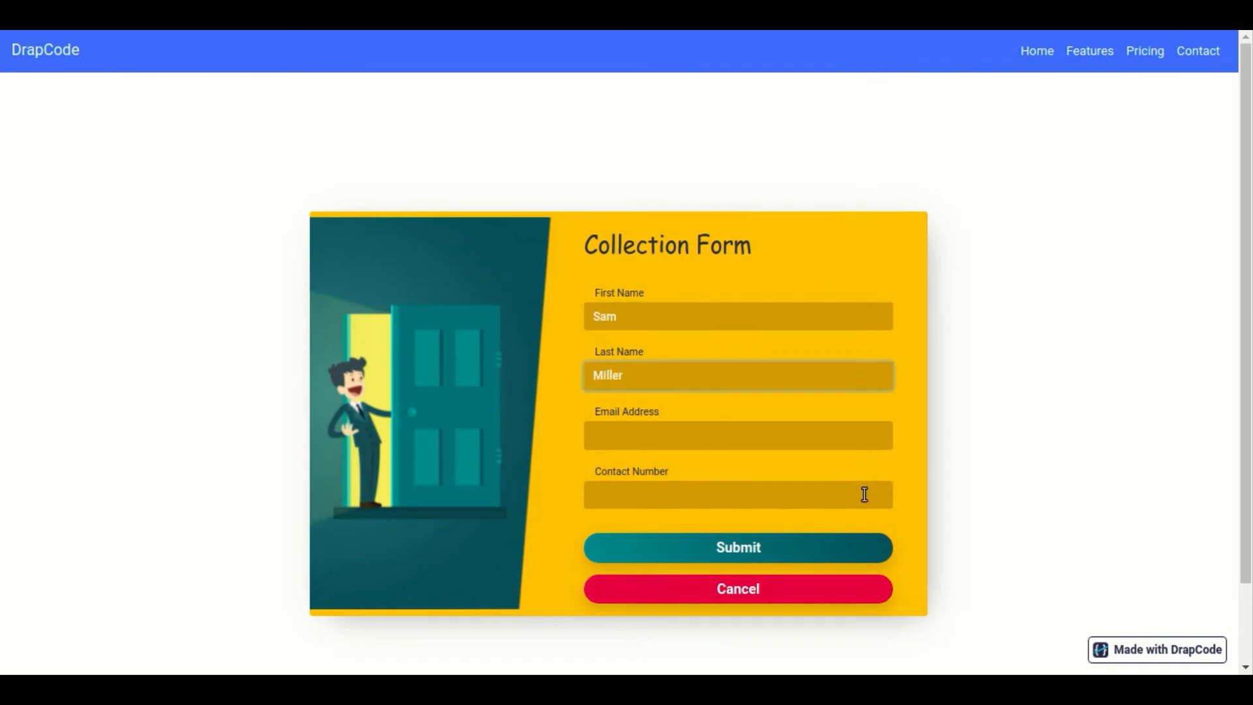
pyautogui.write('987654390')
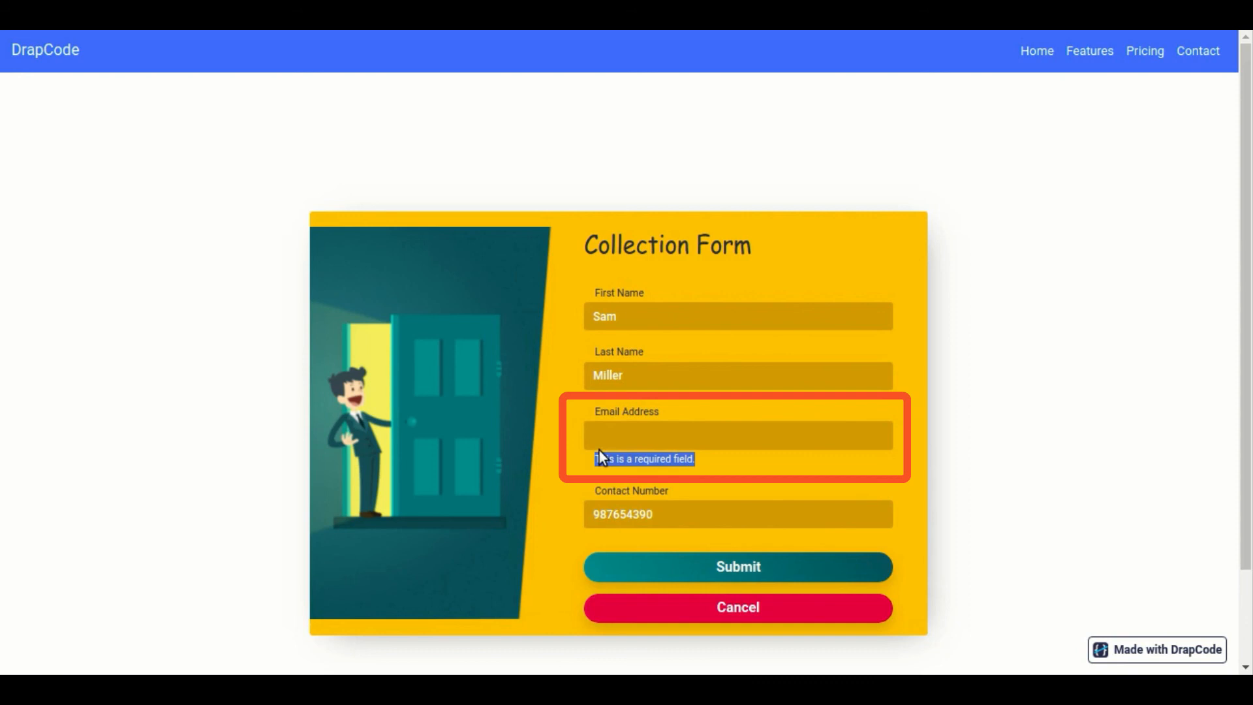
pyautogui.click(737, 434)
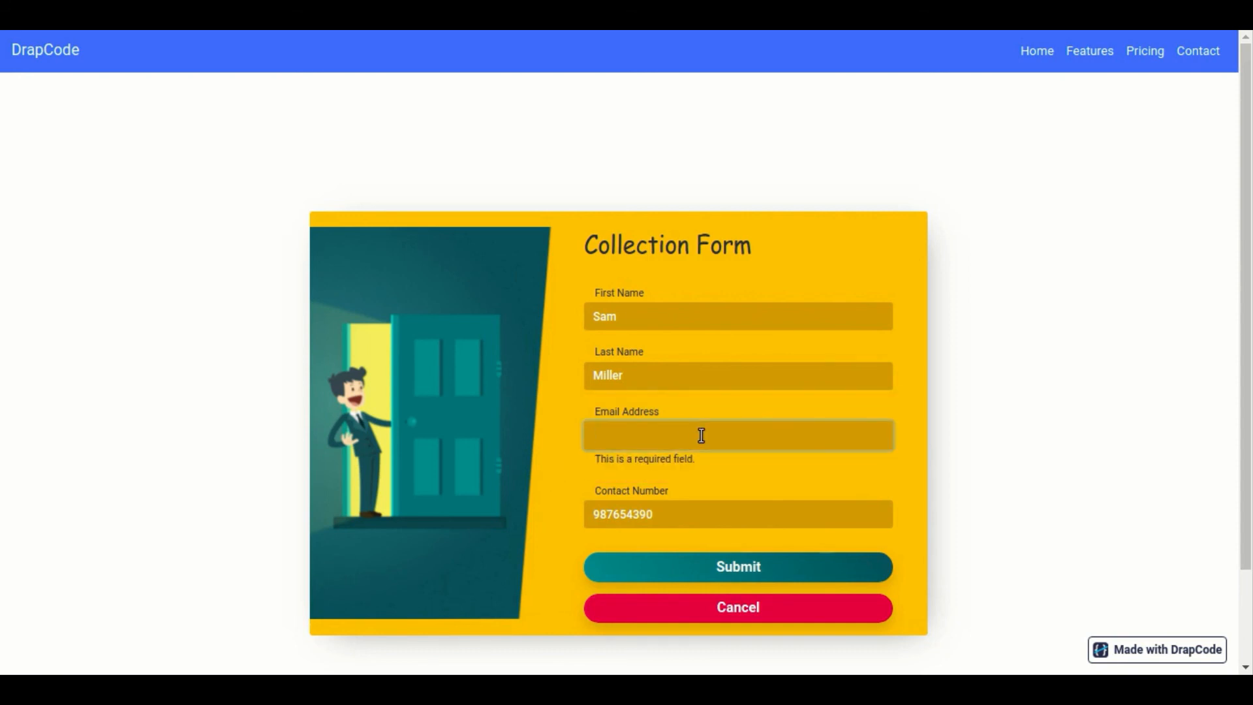
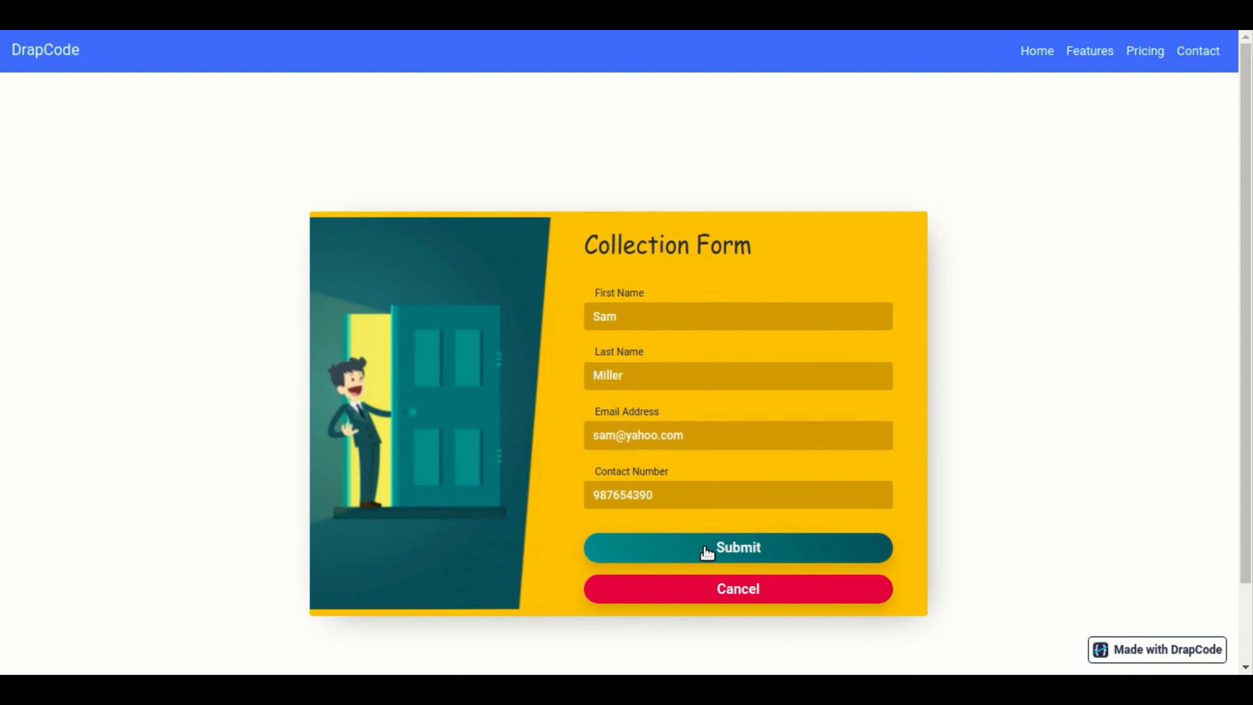
pyautogui.click(737, 547)
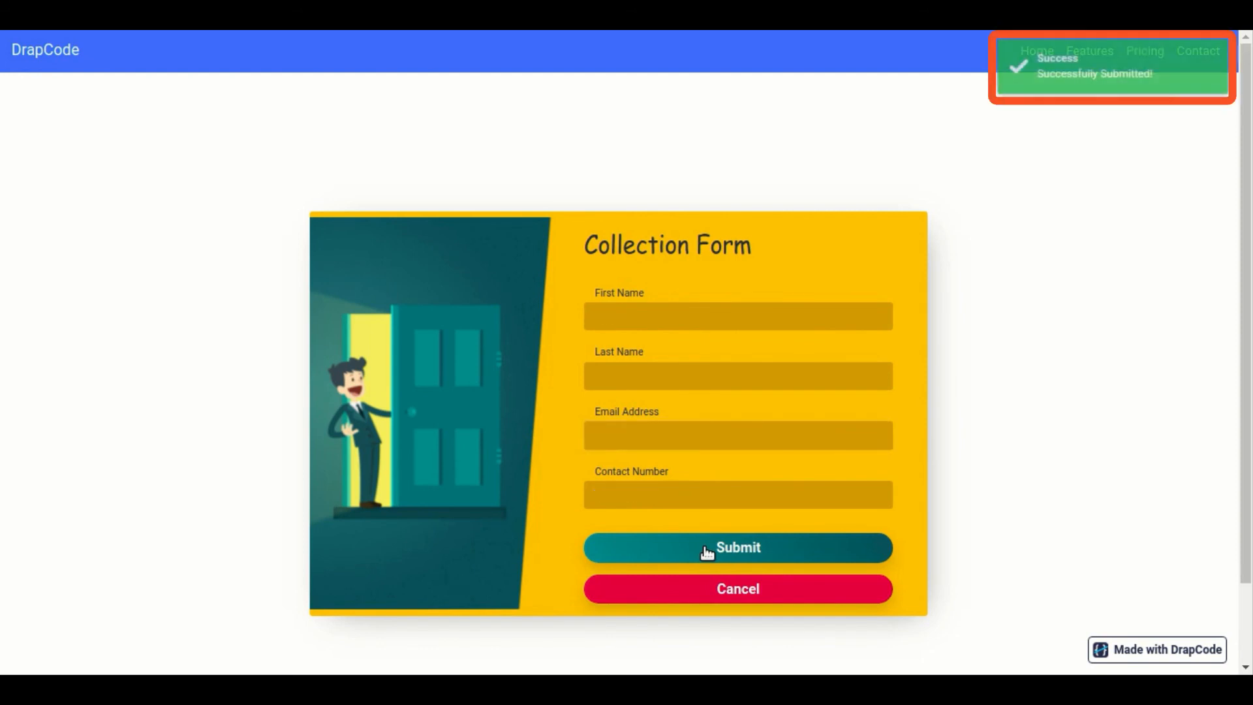